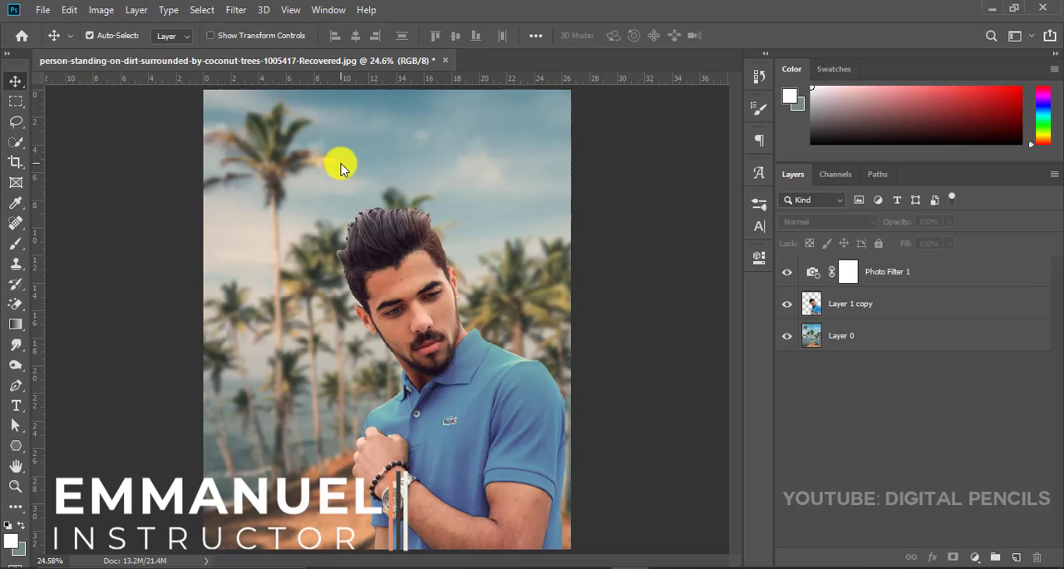
mouse_move(424, 352)
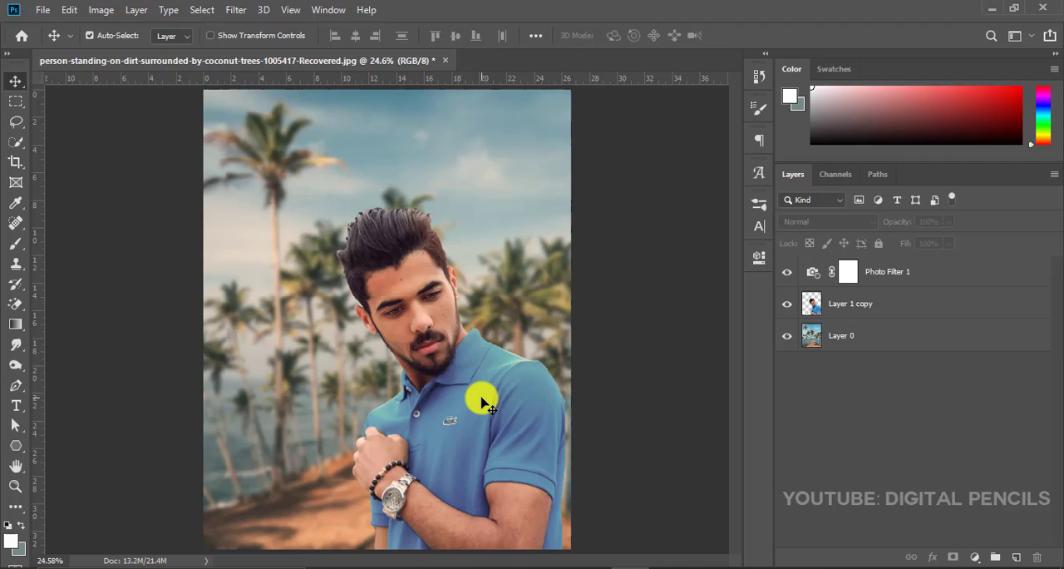
mouse_move(476, 399)
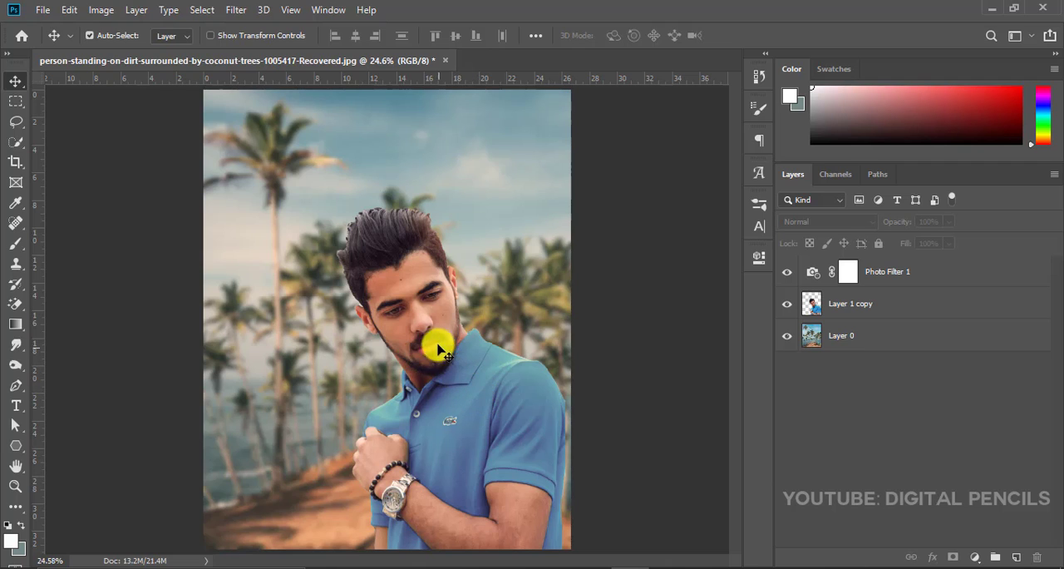
mouse_move(502, 348)
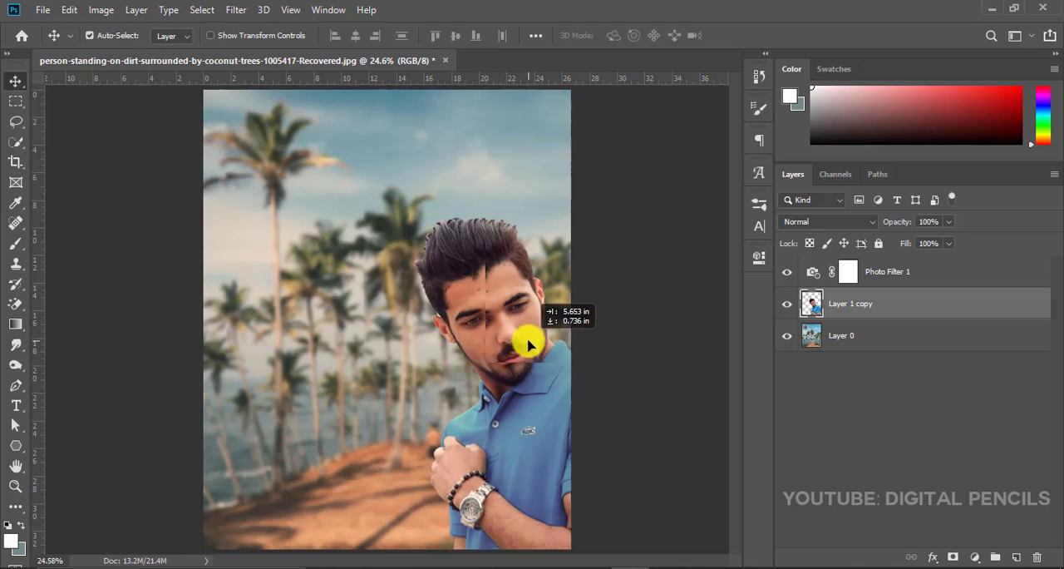
- Open the man-wearing-blue-lacoste-polo photo in Adobe Photoshop CC 2019 from File Explorer
left_click_drag(532, 342, 436, 341)
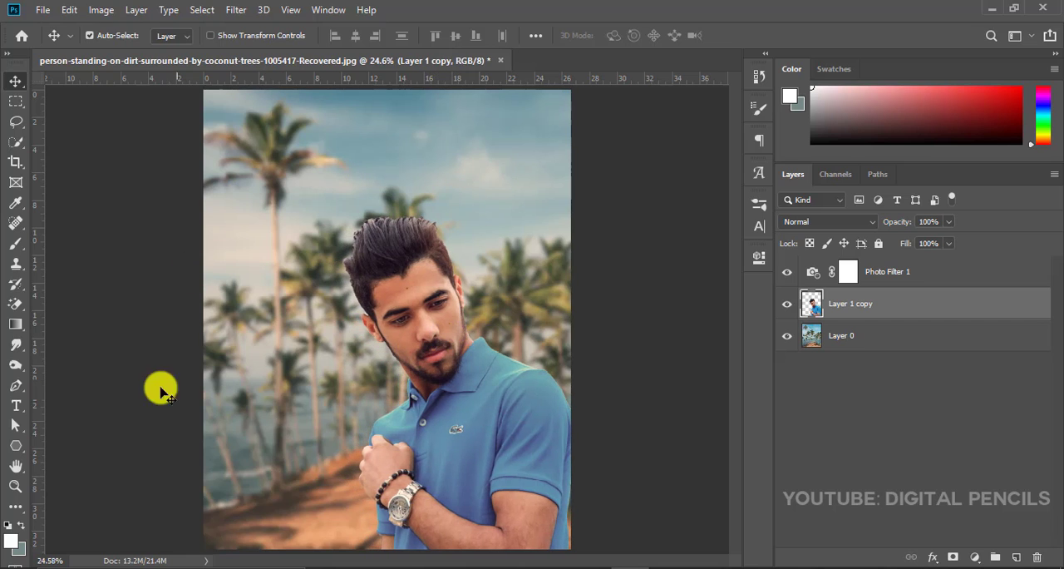
mouse_move(441, 357)
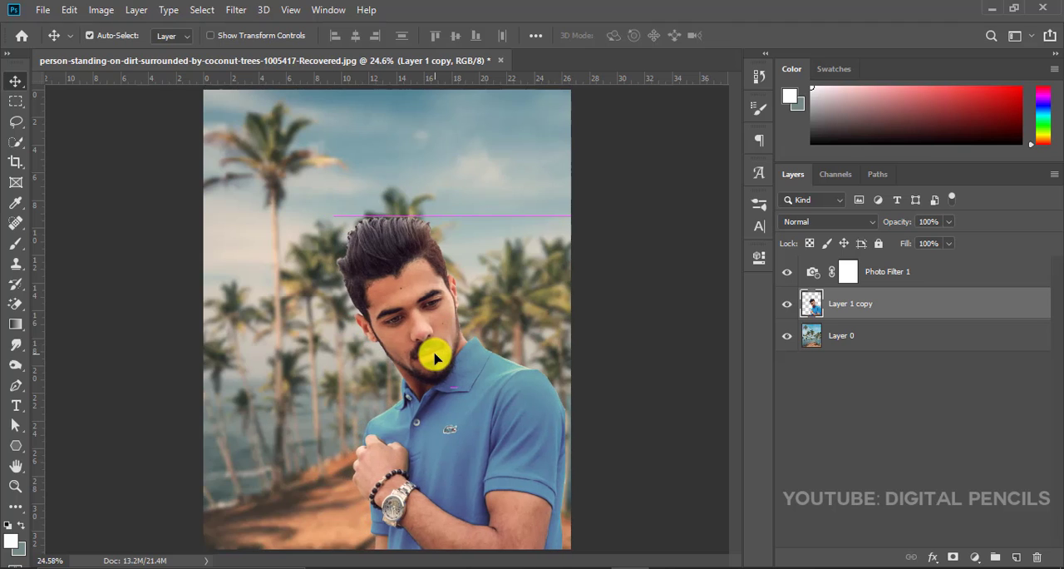
left_click_drag(433, 357, 440, 357)
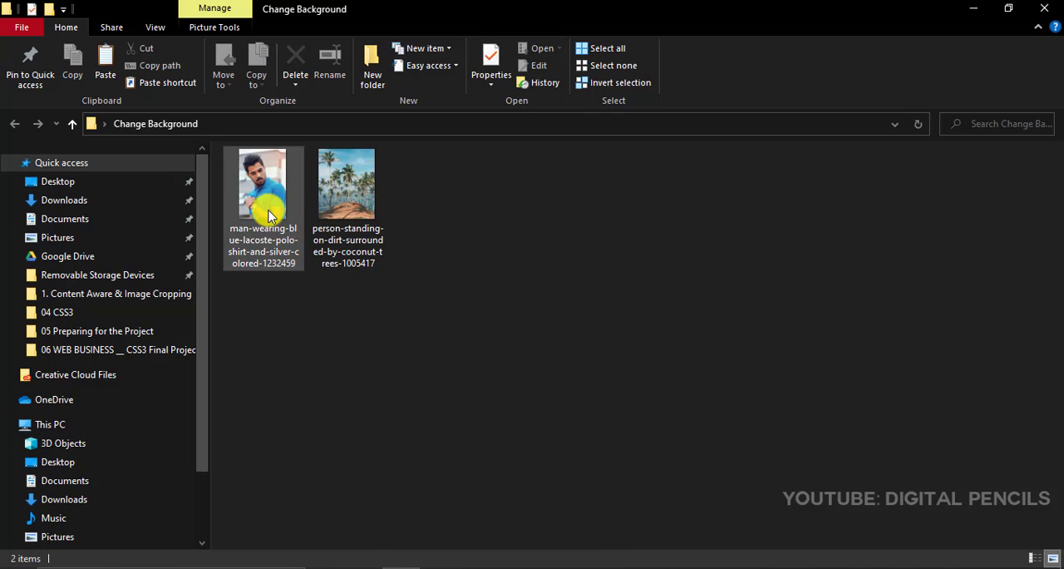
left_click(263, 188)
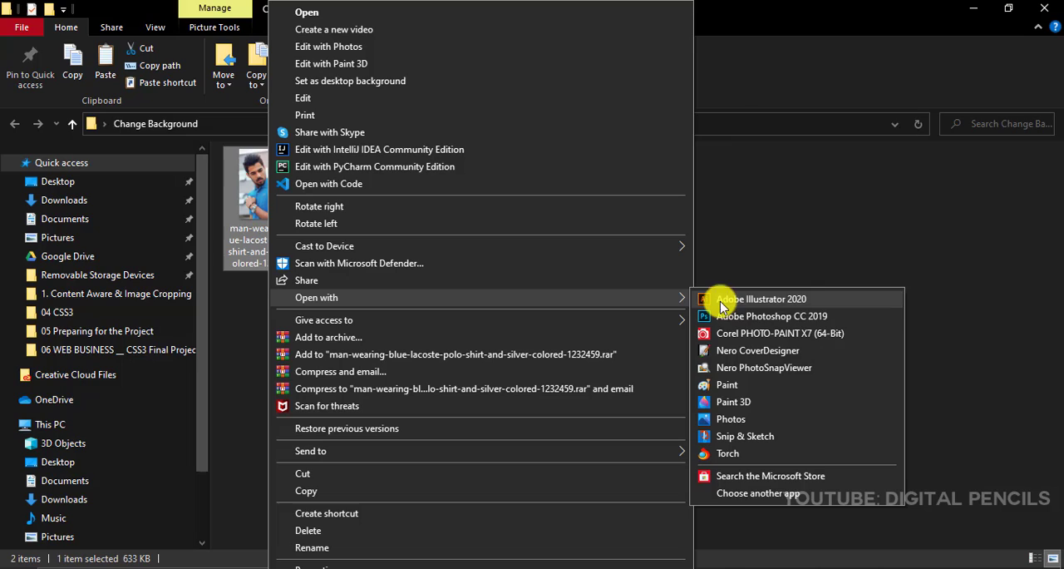
mouse_move(728, 316)
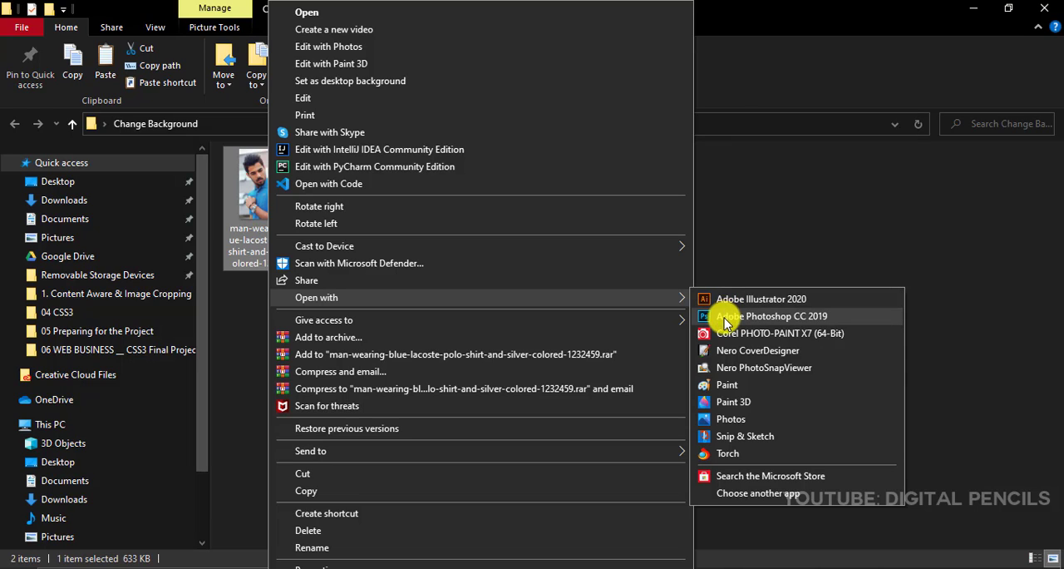
mouse_move(771, 466)
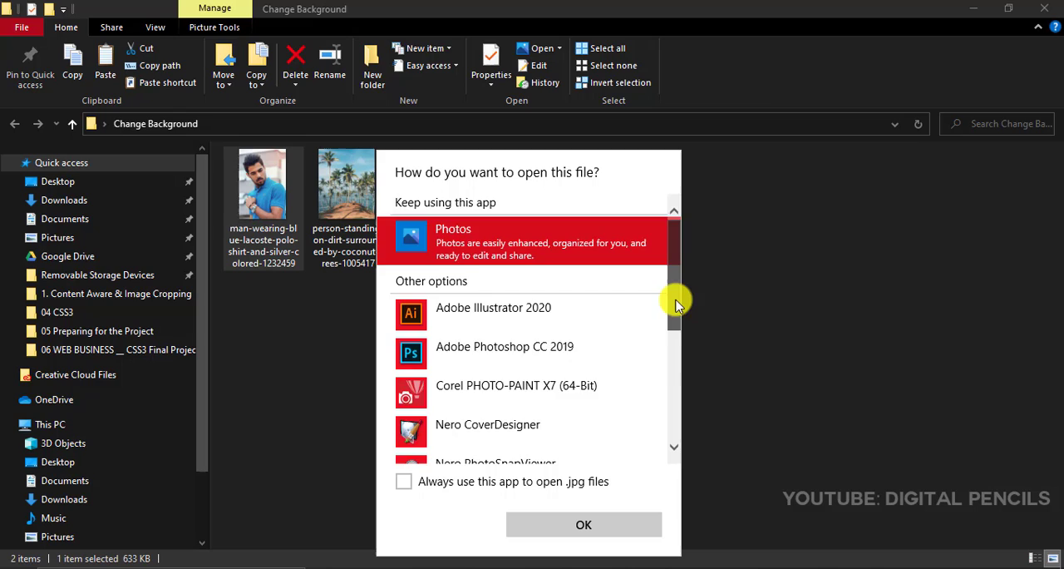
scroll("down", 3)
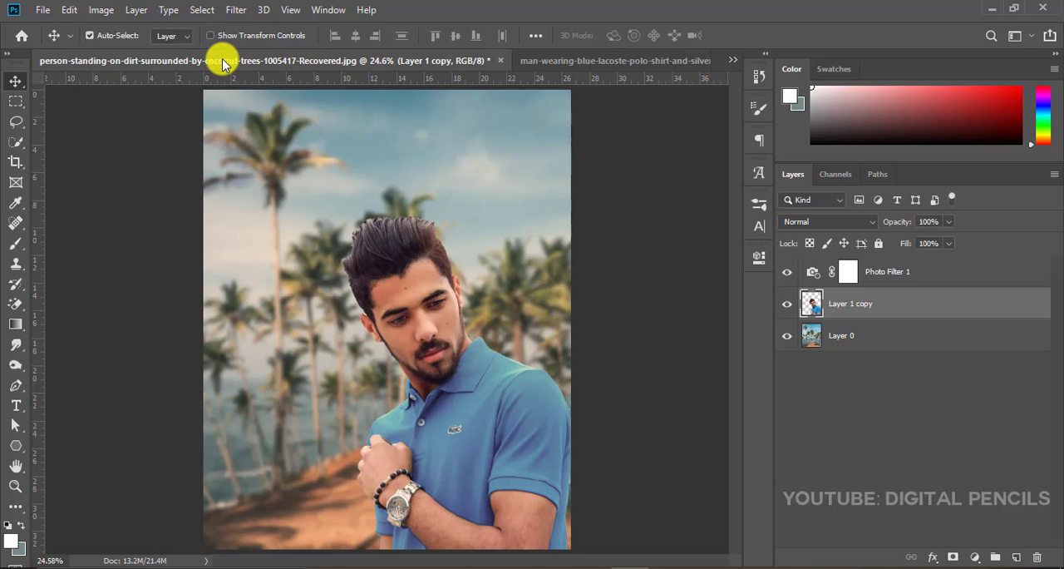
mouse_move(630, 40)
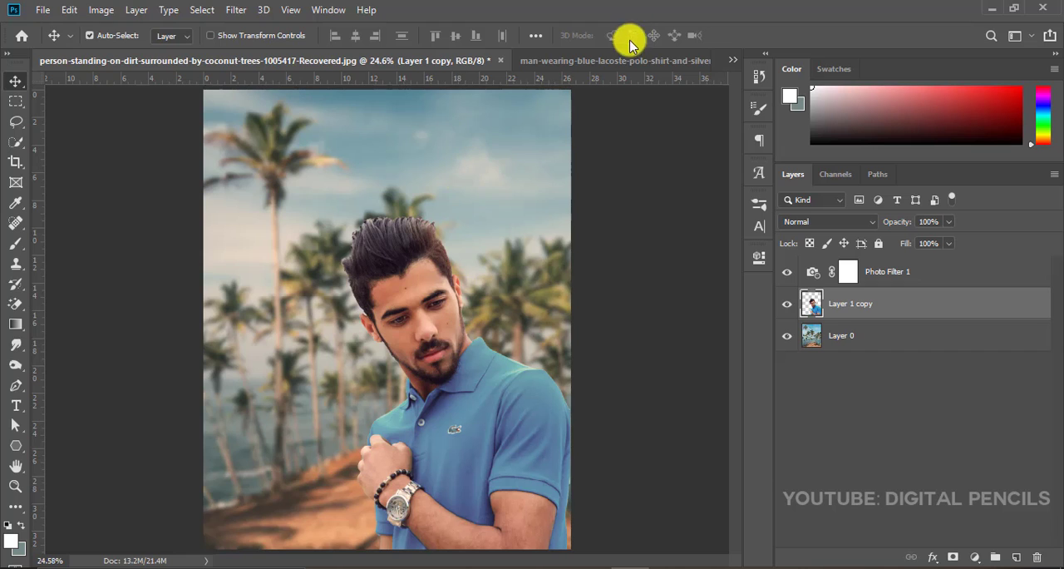
left_click(615, 60)
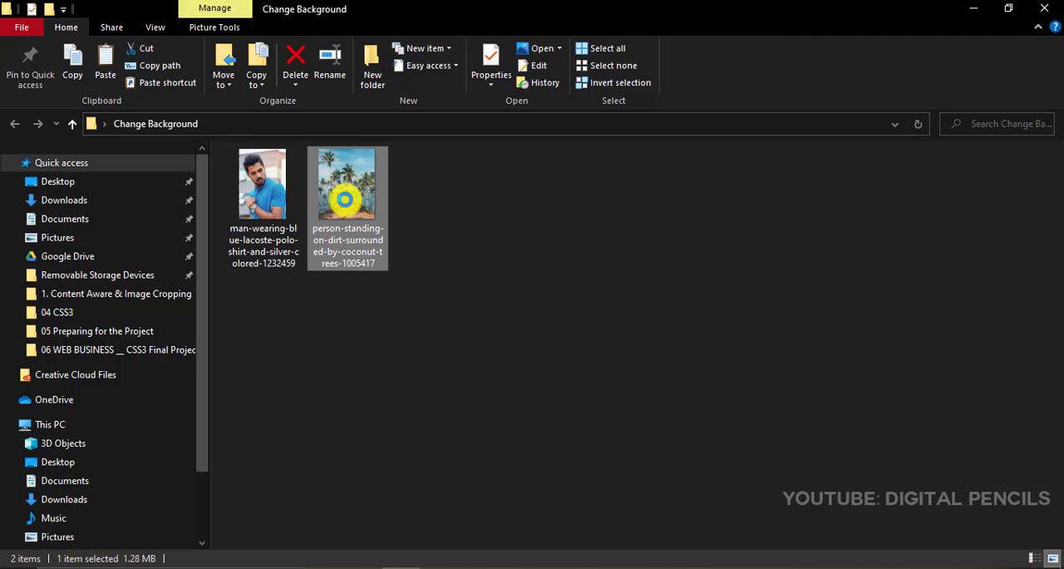
- Open the person-standing-on-dirt beach photo with Adobe Photoshop CC 2019
right_click(346, 198)
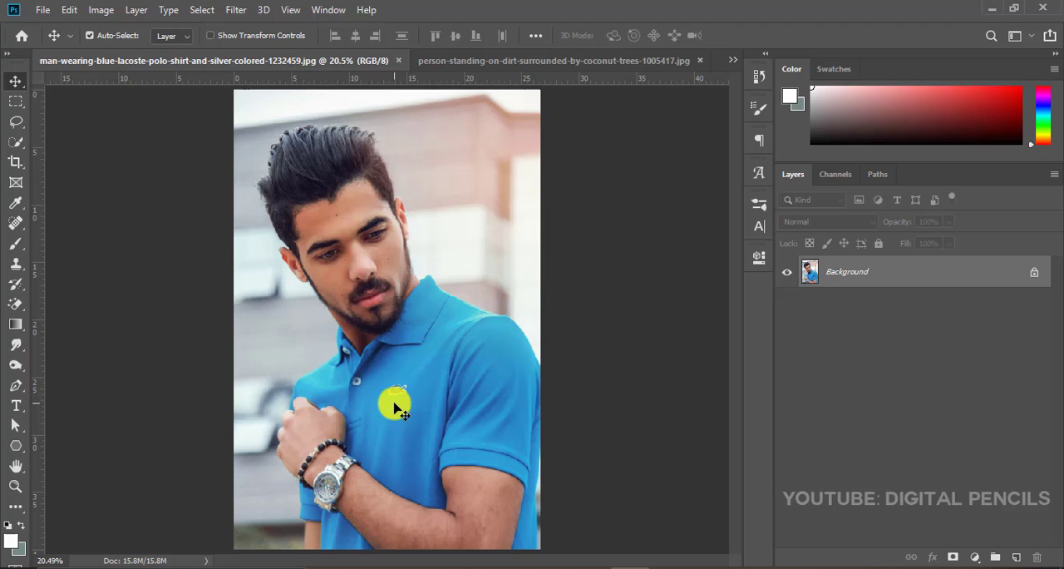
left_click(557, 60)
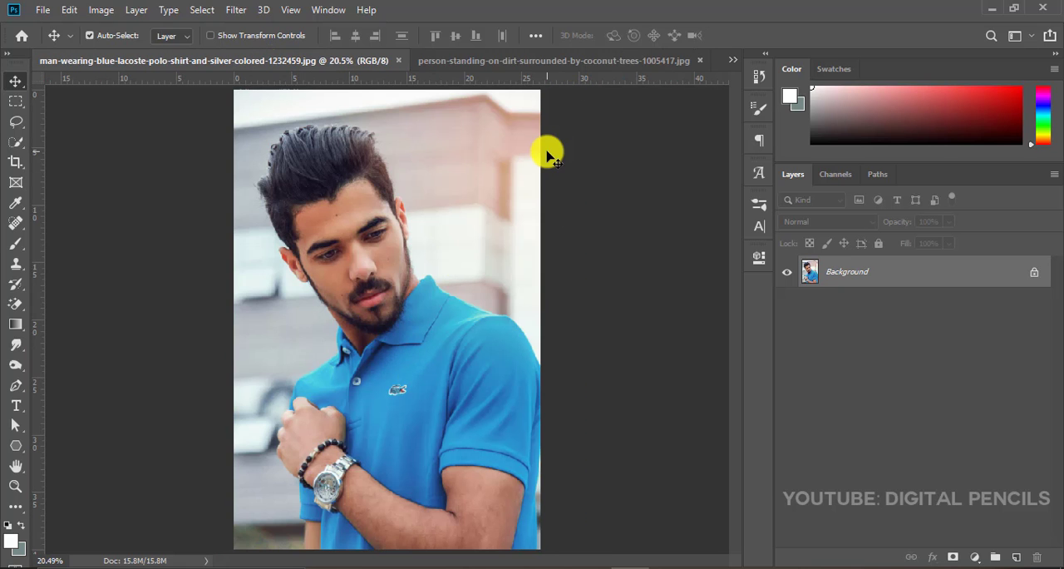
left_click(551, 60)
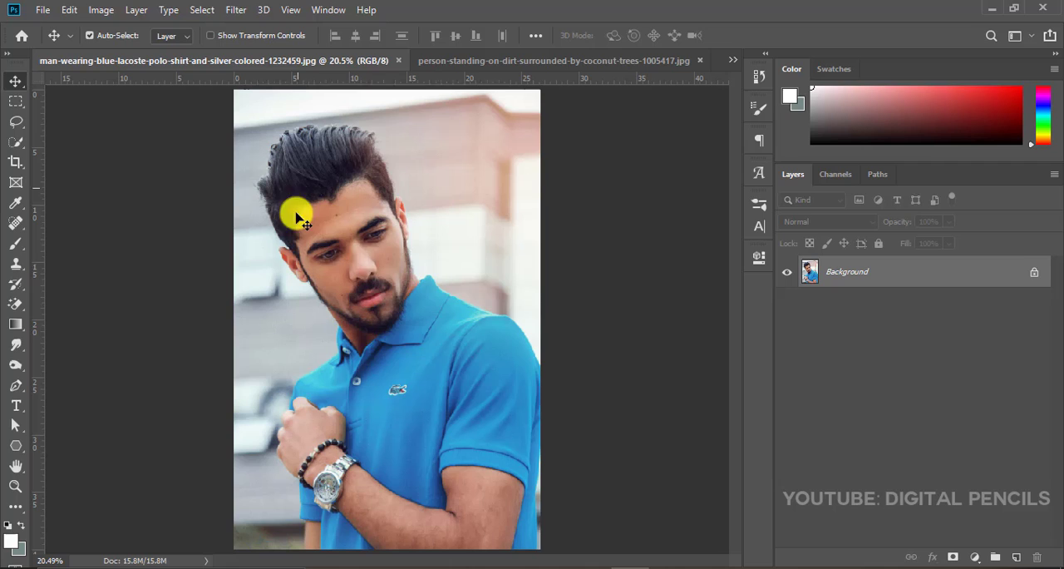
mouse_move(469, 289)
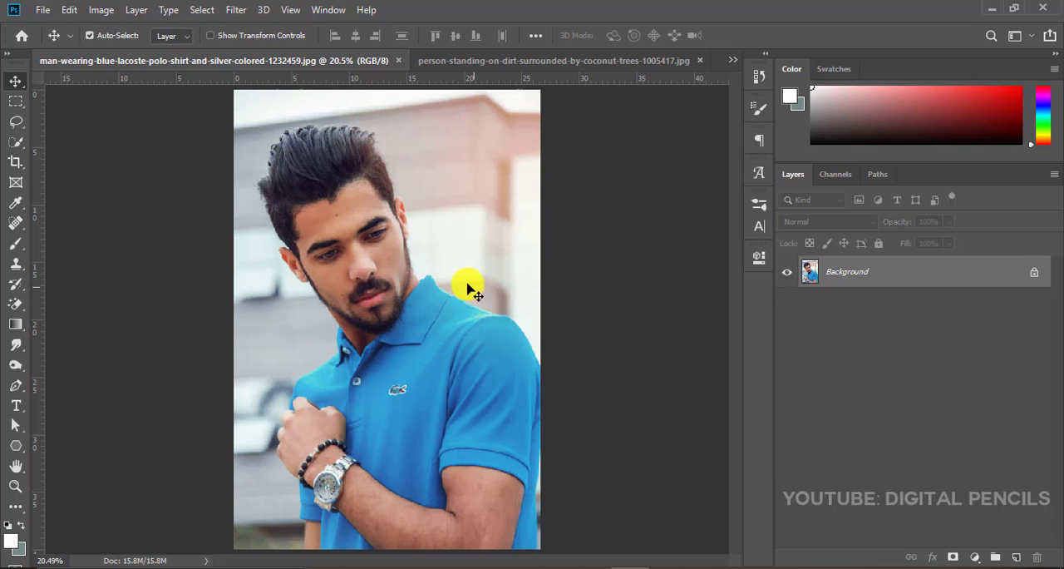
mouse_move(366, 329)
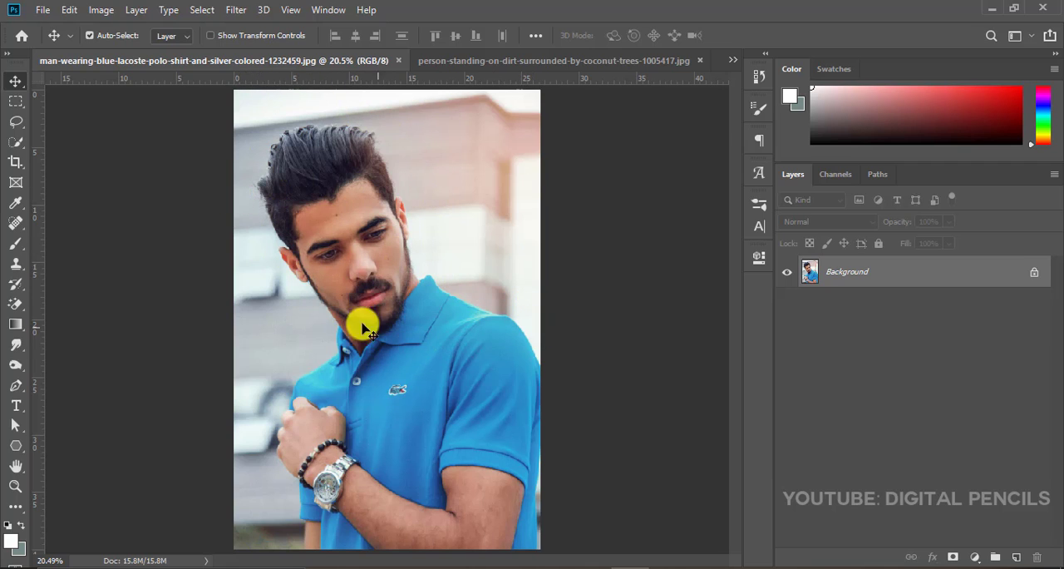
mouse_move(416, 100)
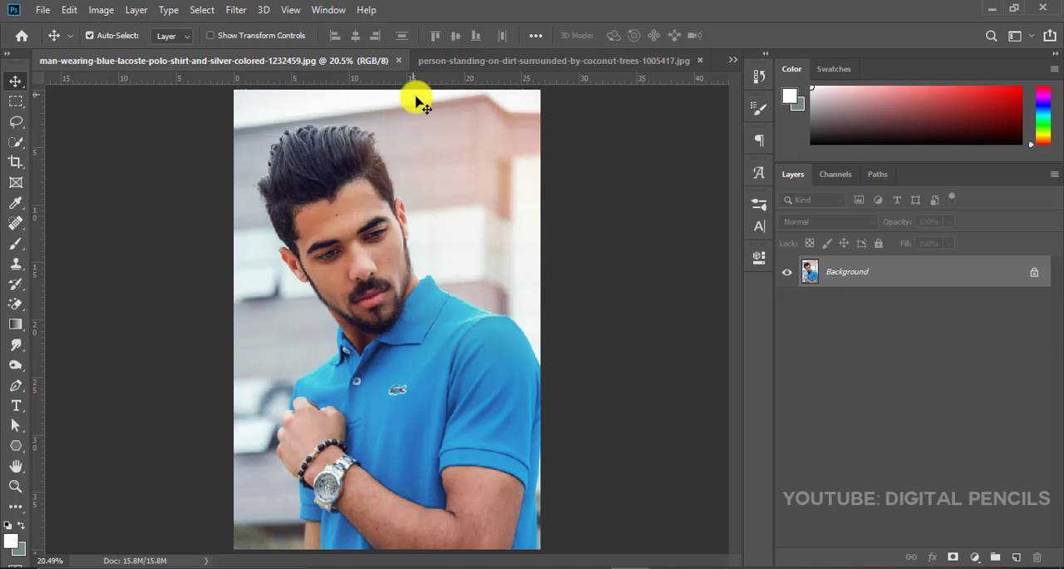
mouse_move(233, 146)
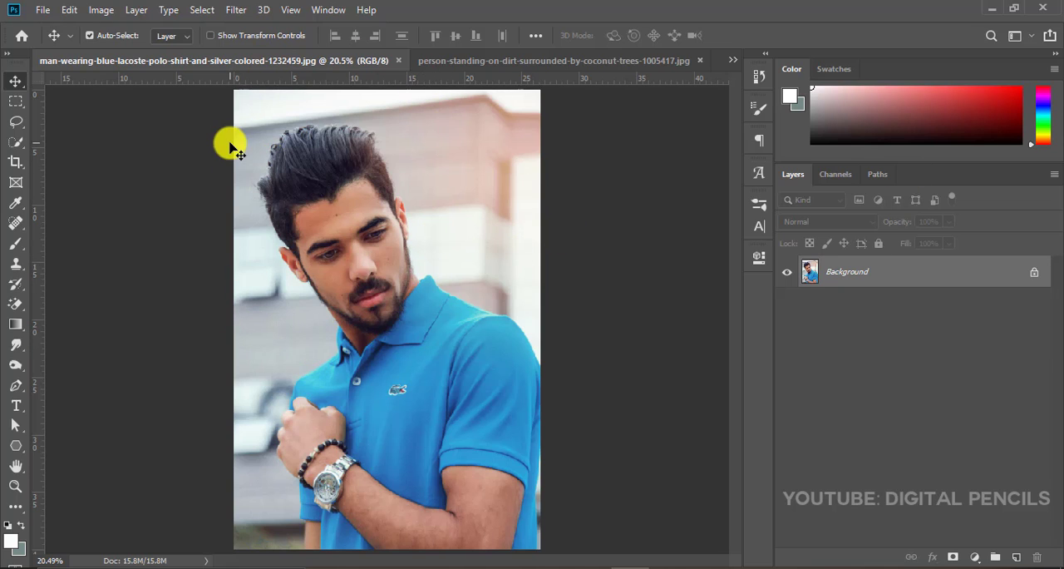
- Use Select > Subject to create an automatic selection around the man
left_click(203, 10)
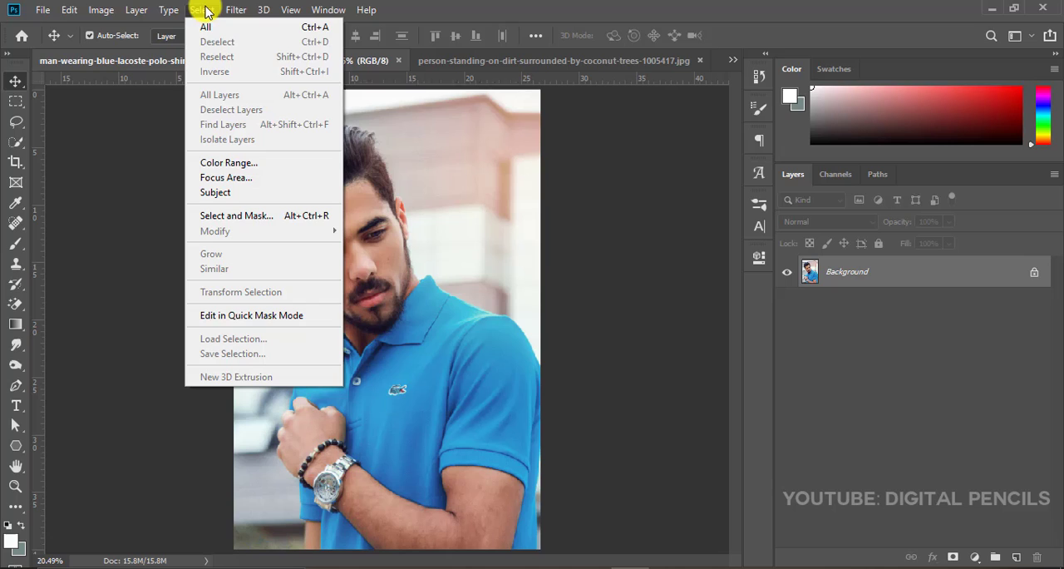
mouse_move(216, 193)
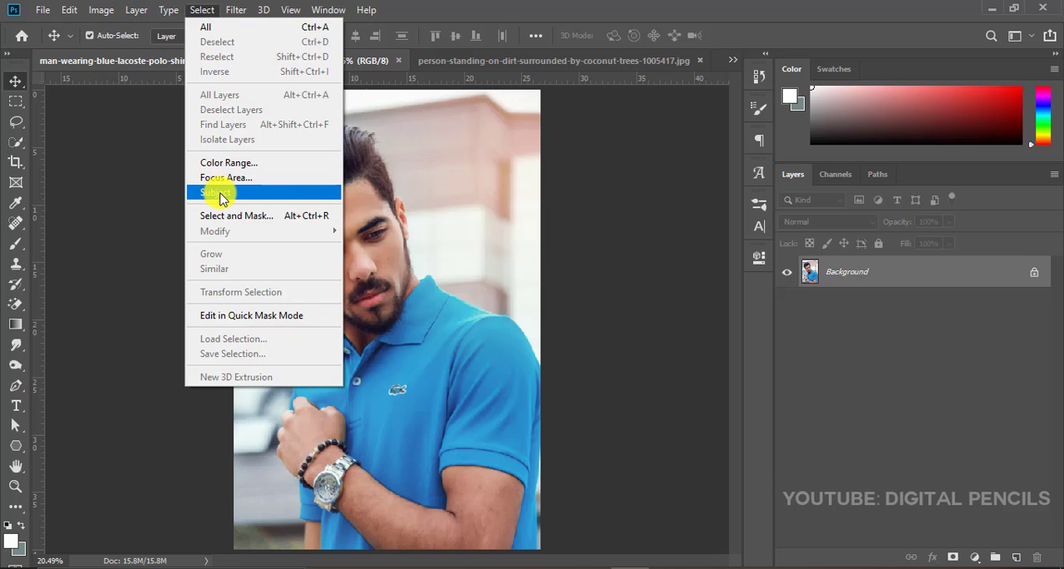
left_click(223, 193)
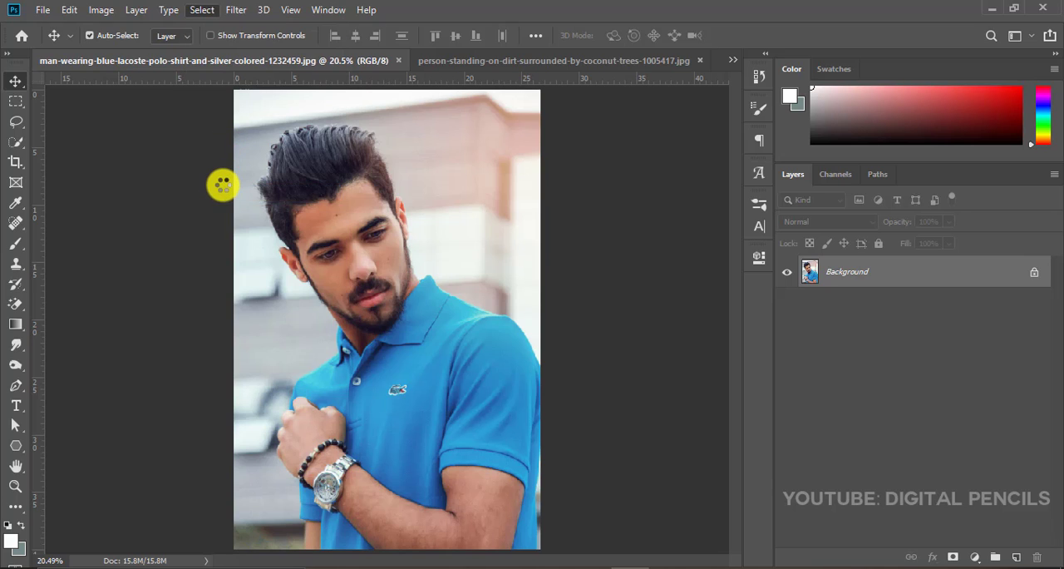
mouse_move(213, 208)
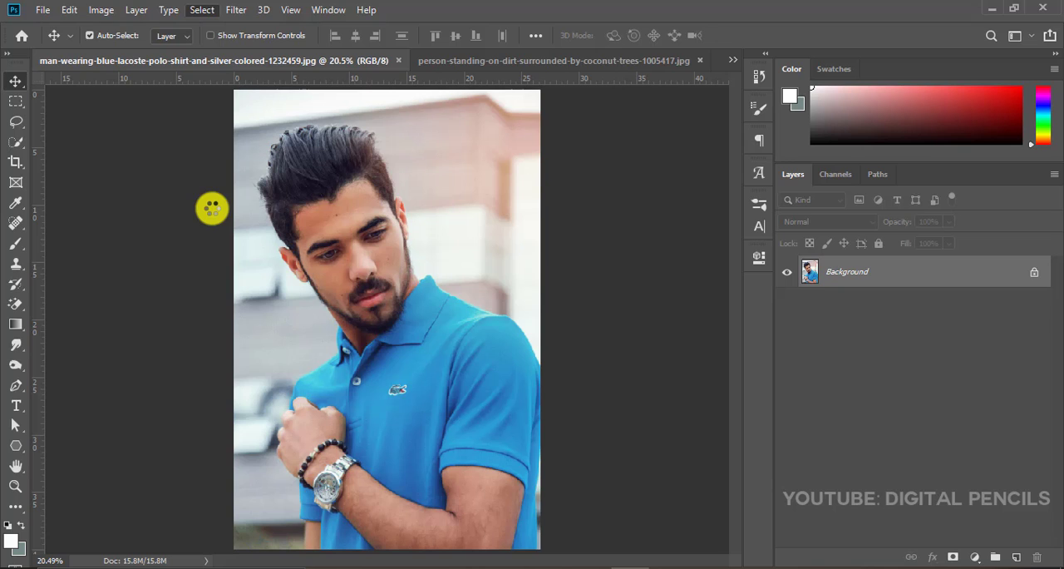
left_click(201, 10)
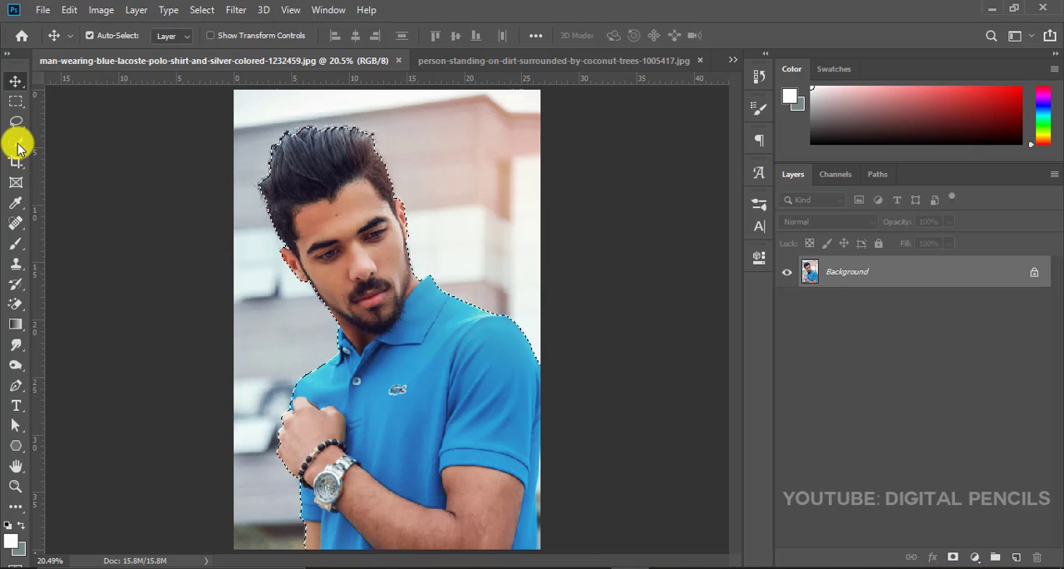
mouse_move(16, 143)
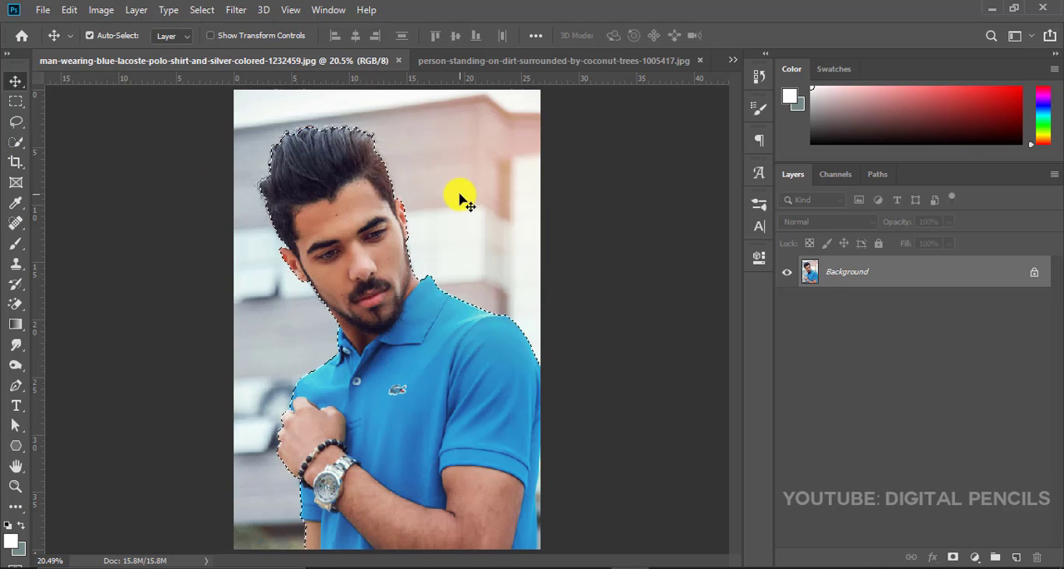
left_click(15, 486)
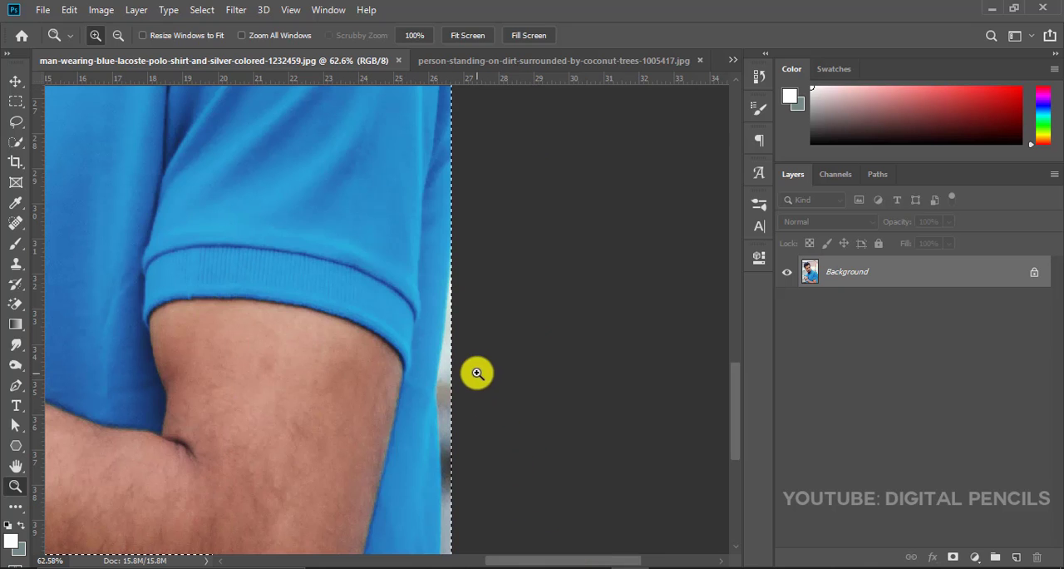
mouse_move(17, 146)
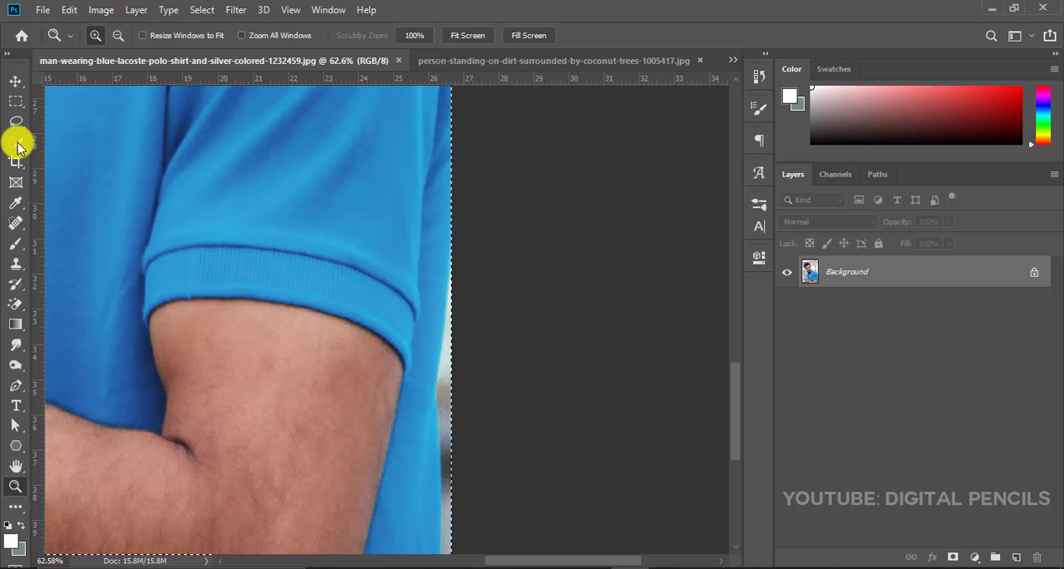
- With Quick Selection in subtract mode and a smaller brush, remove the background sliver along his arm
left_click(15, 141)
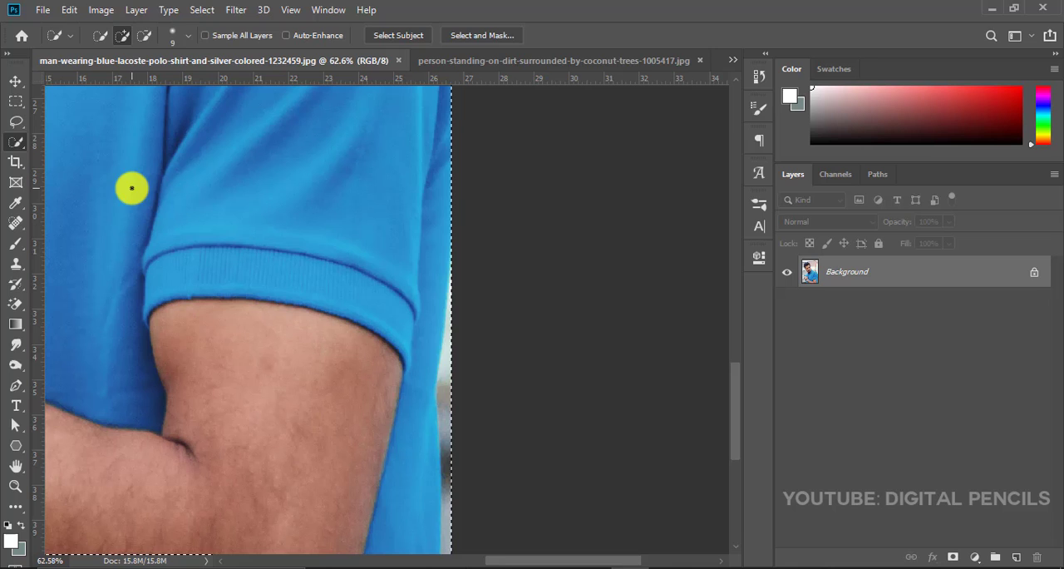
mouse_move(15, 143)
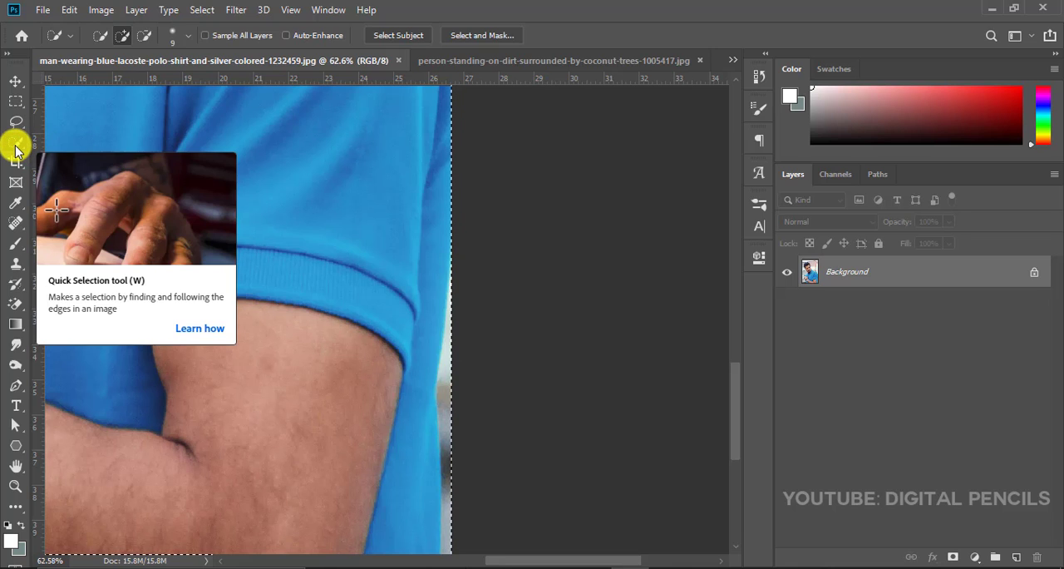
mouse_move(143, 51)
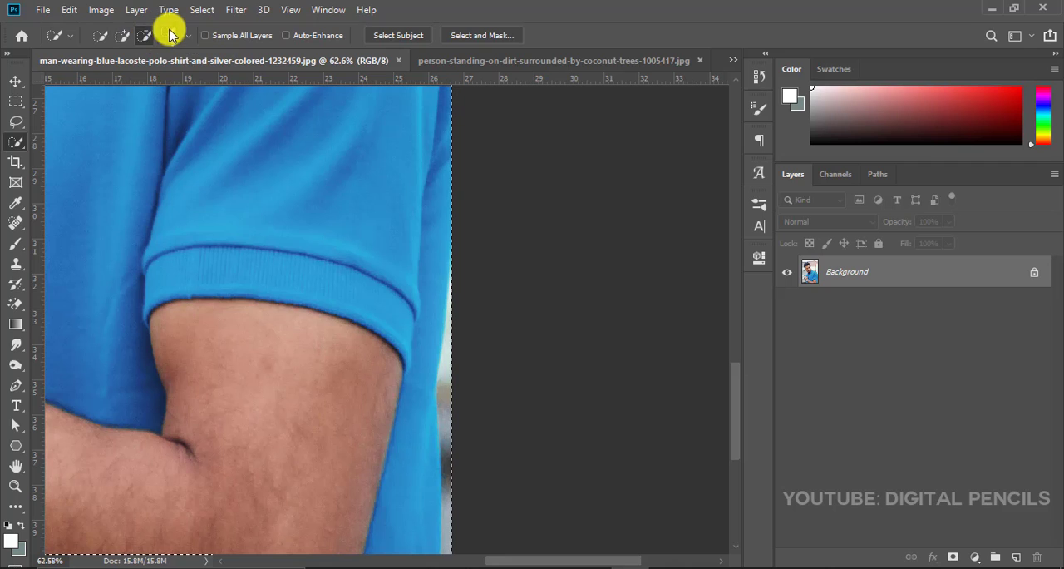
mouse_move(156, 57)
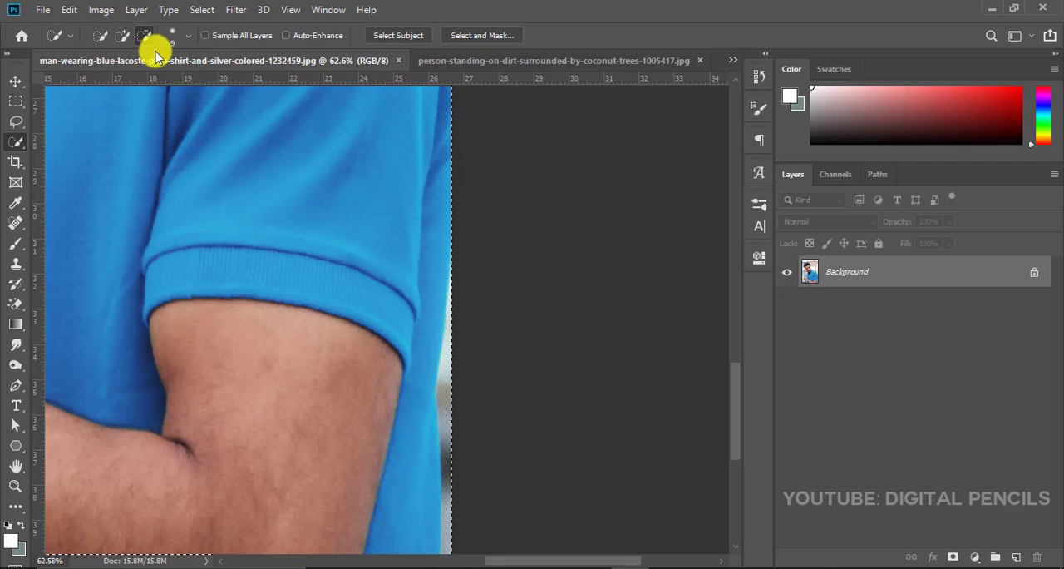
left_click(173, 35)
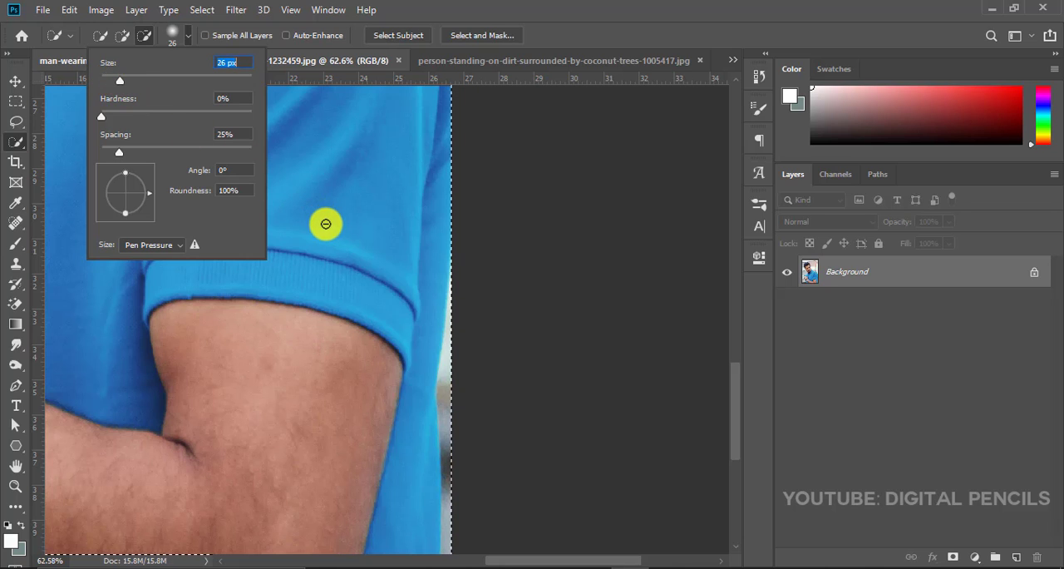
left_click(452, 359)
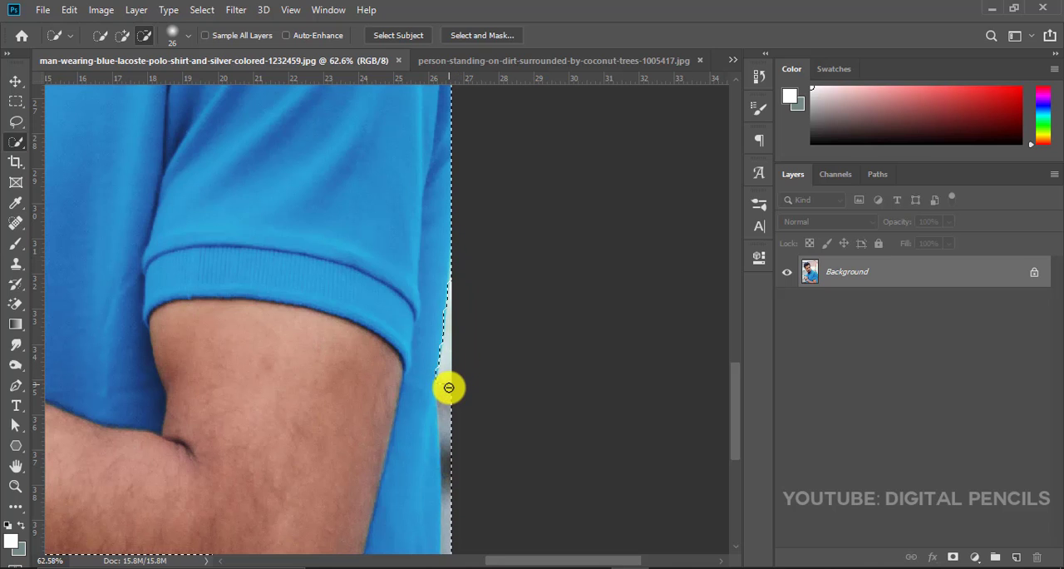
left_click_drag(449, 388, 456, 412)
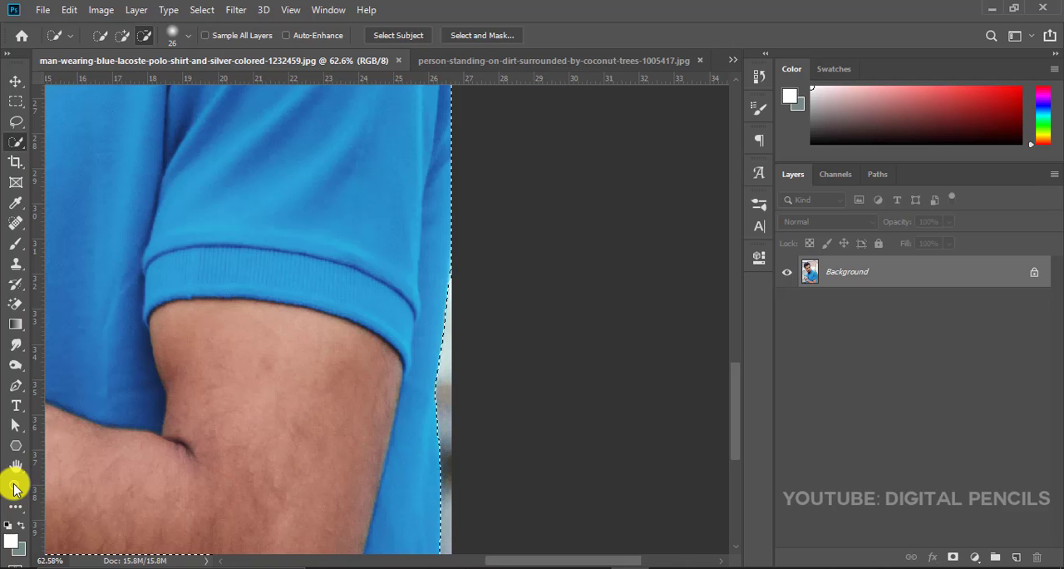
left_click(15, 486)
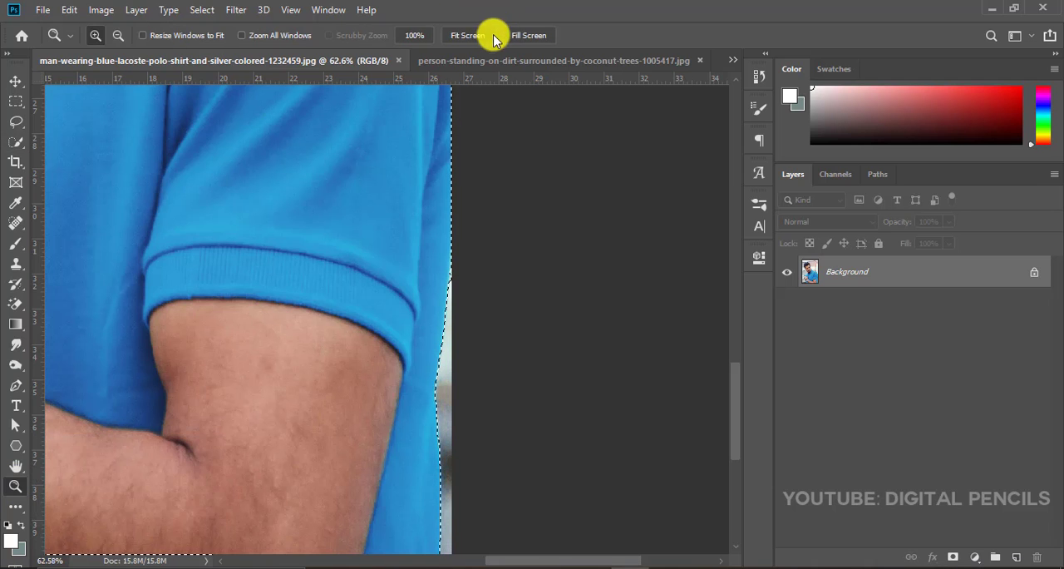
- Refine the selection edge around the man's hair and ear with the Quick Selection brush
left_click(467, 35)
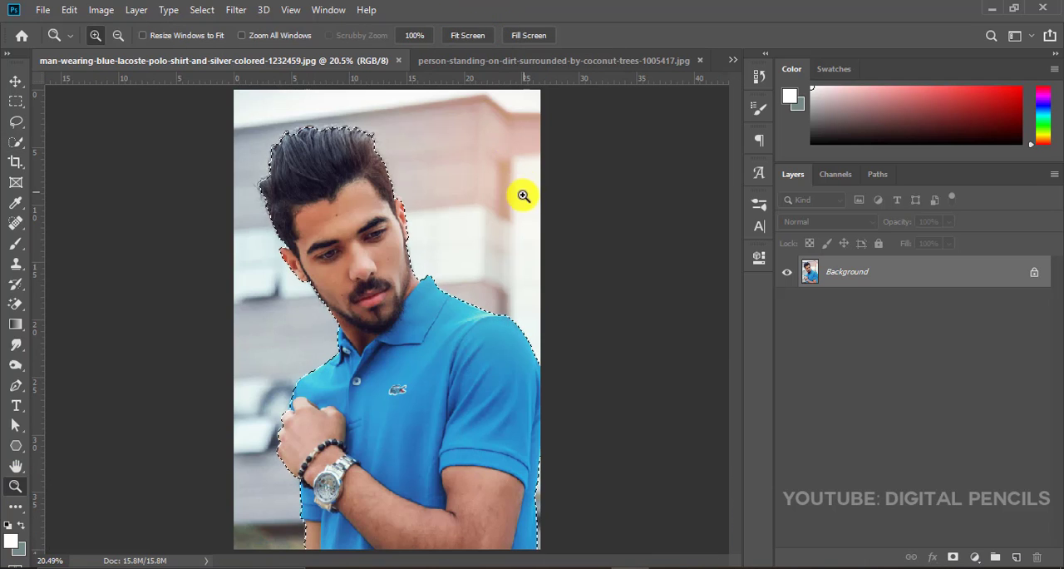
mouse_move(314, 185)
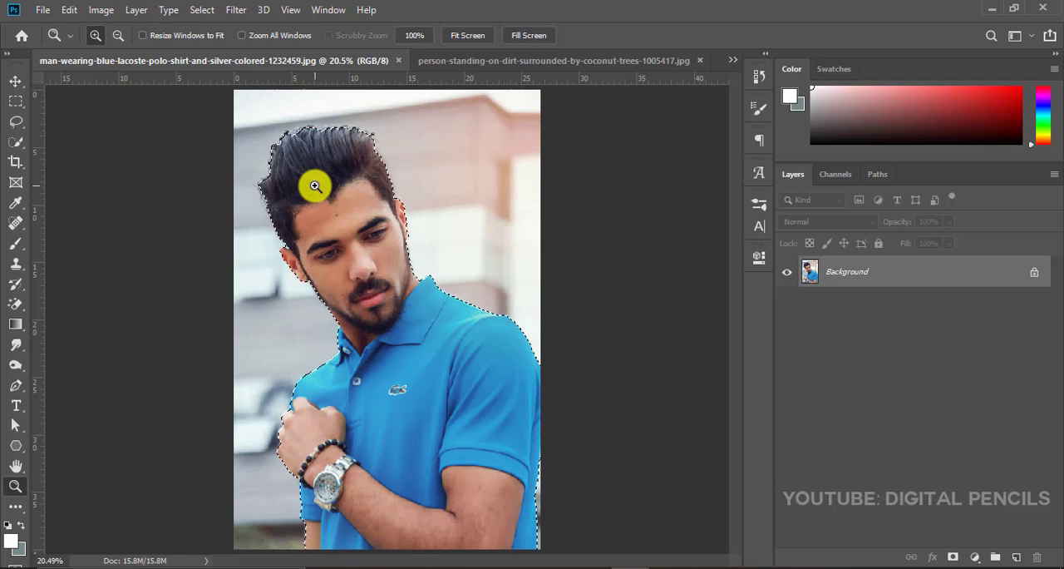
mouse_move(349, 299)
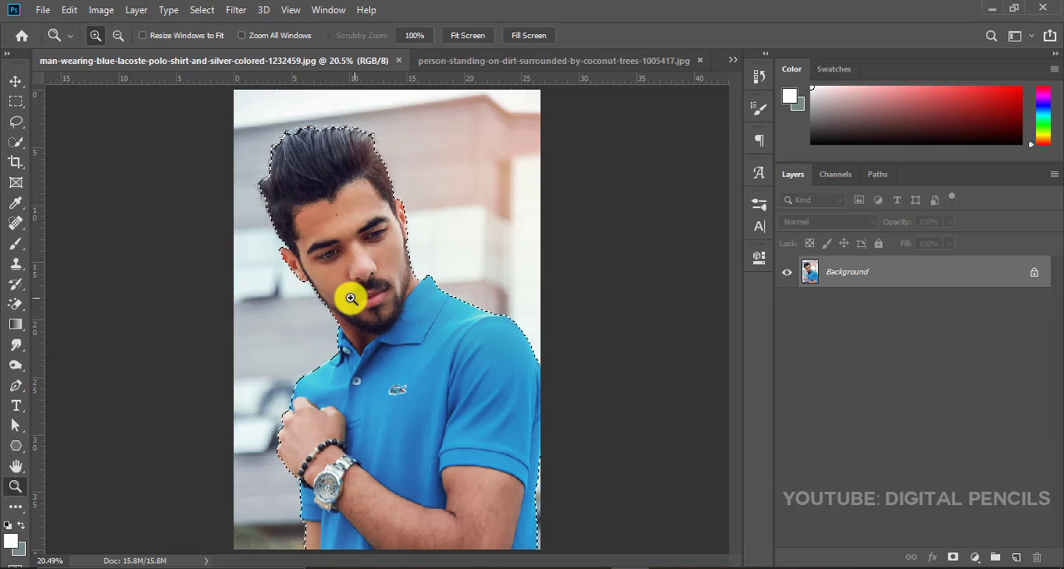
mouse_move(211, 133)
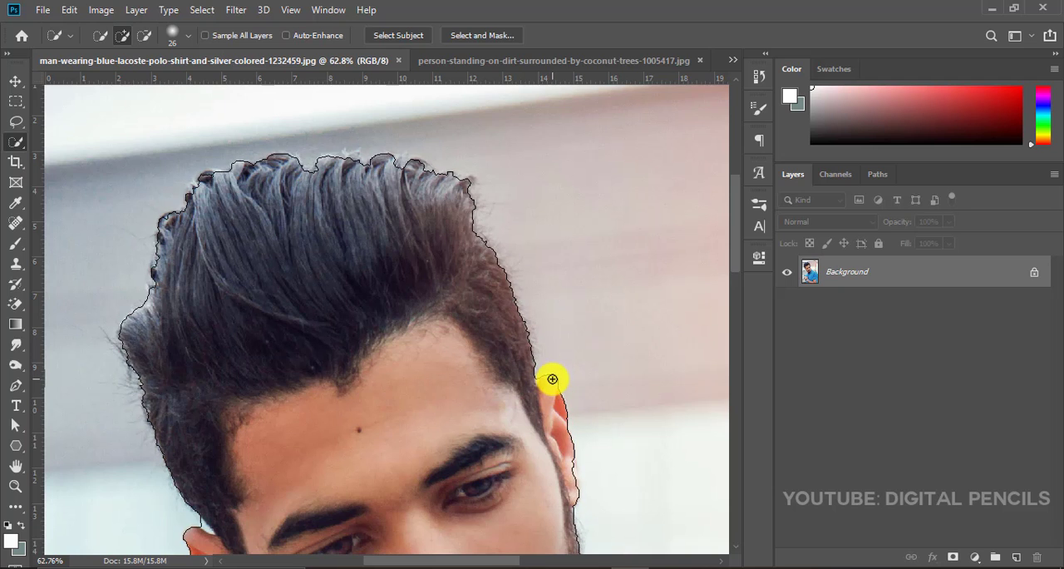
left_click_drag(552, 379, 572, 463)
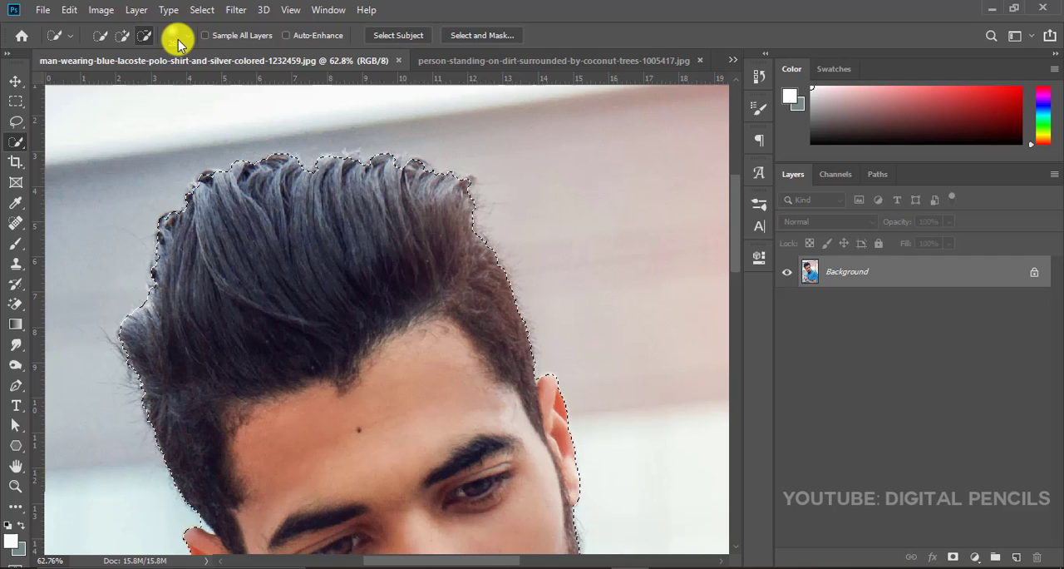
left_click(173, 35)
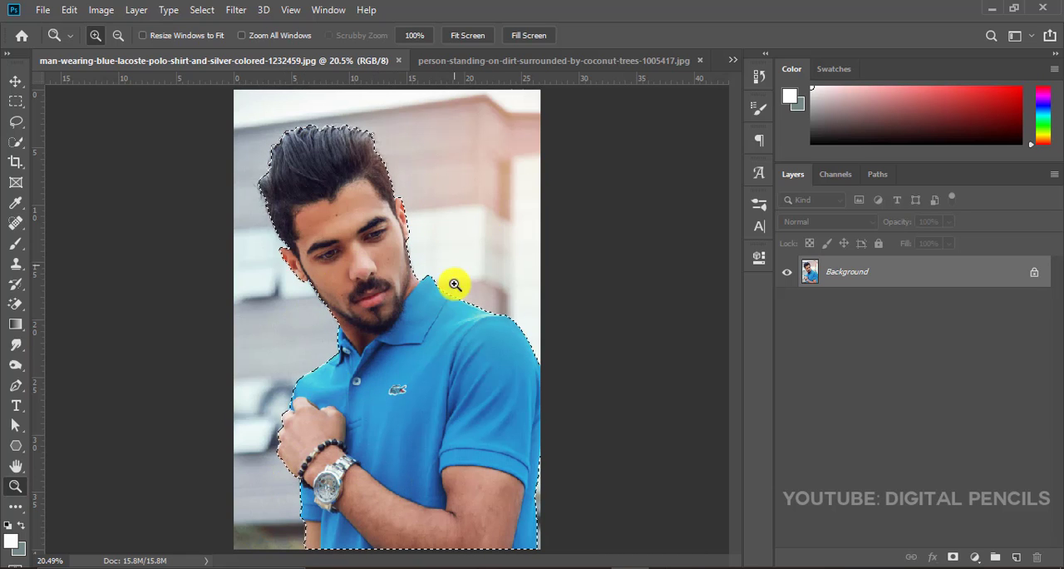
left_click(15, 80)
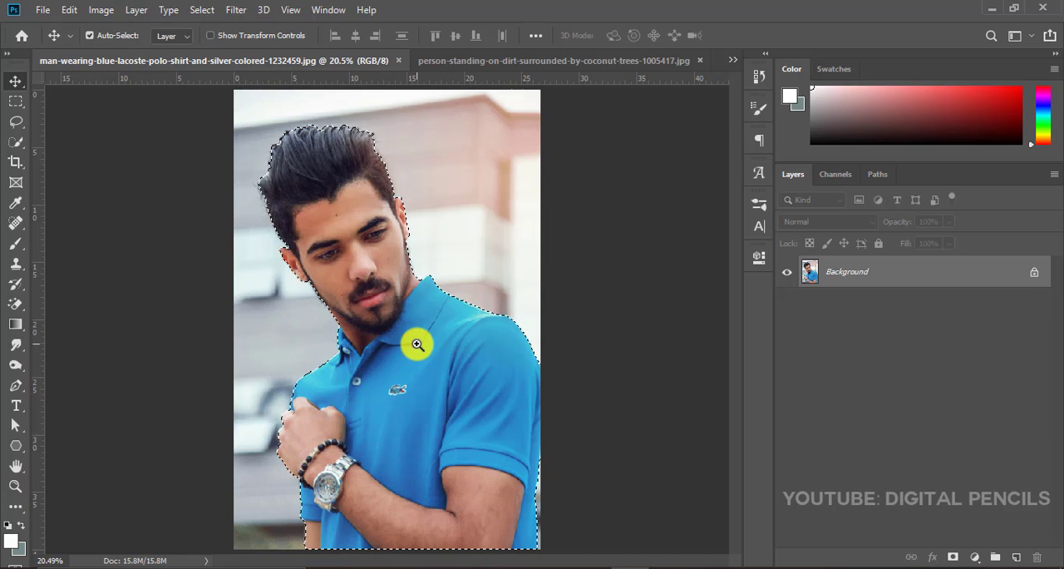
- Copy the selected man onto a new layer with Ctrl+J and unlock the original Background layer
key("ctrl+j")
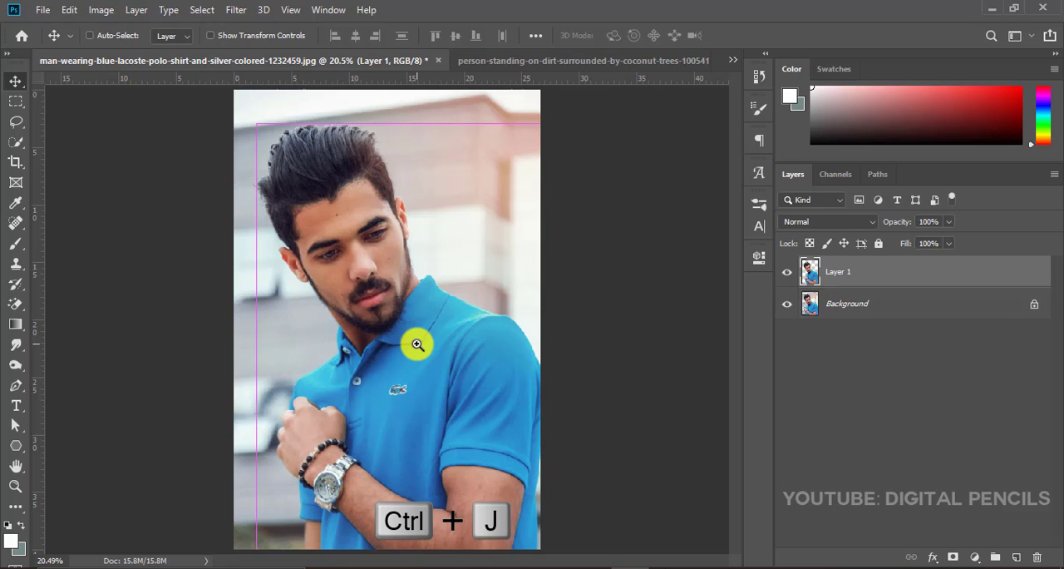
key("ctrl+j")
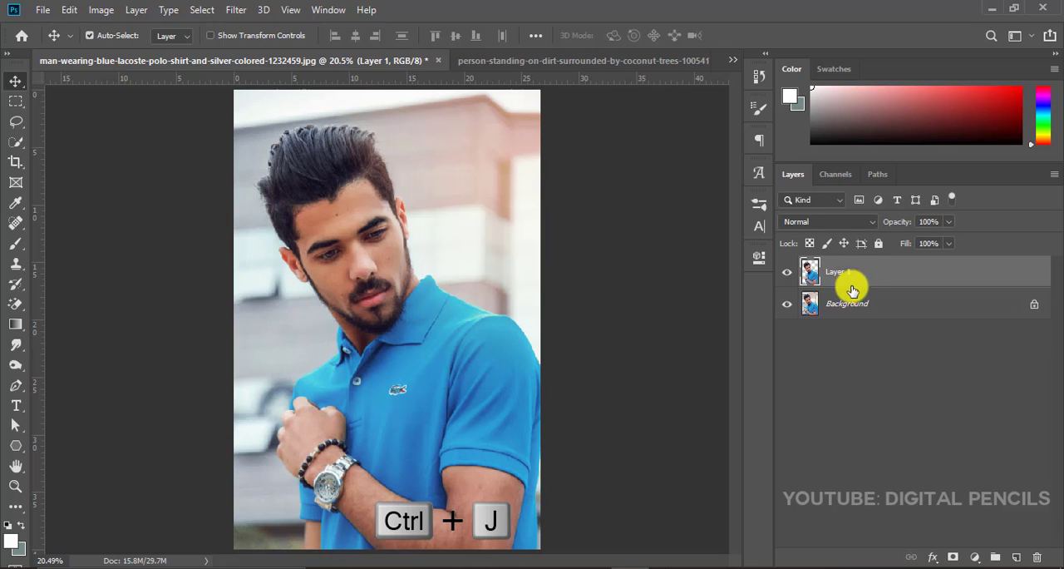
mouse_move(779, 348)
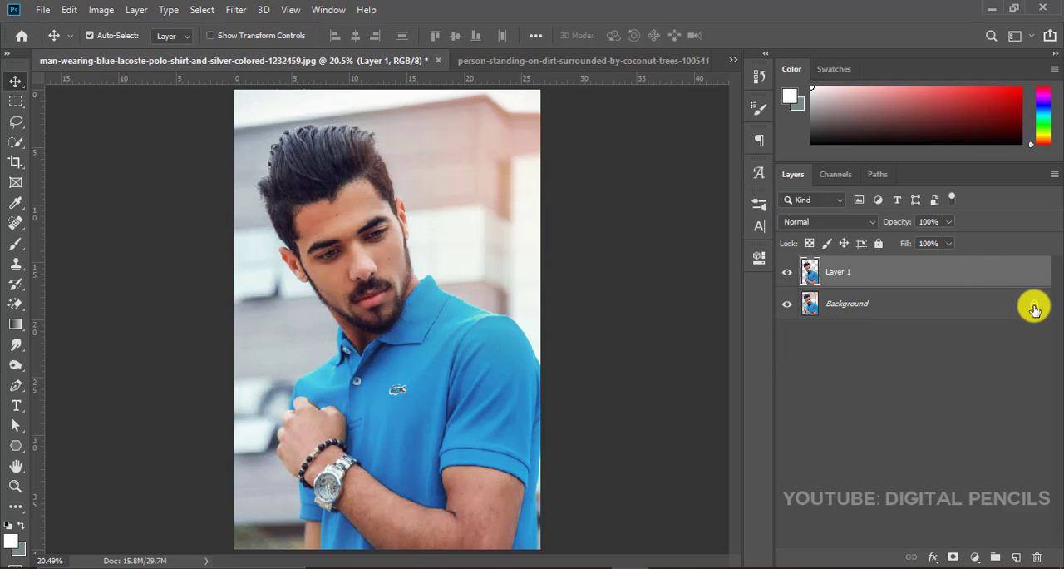
double_click(846, 303)
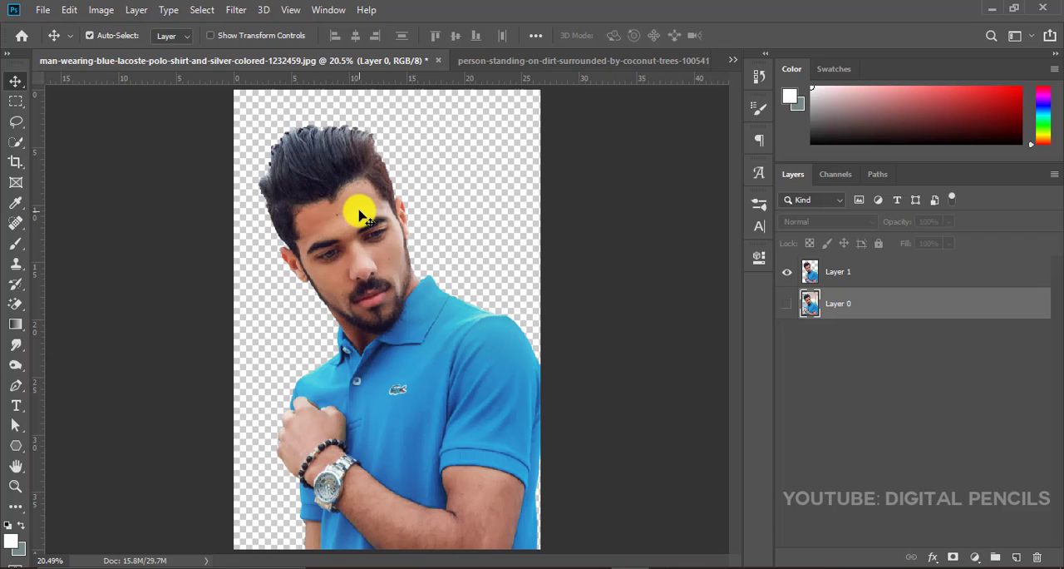
- Reposition the cut-out man on the canvas and switch to the palm-tree beach document
left_click_drag(358, 213, 370, 207)
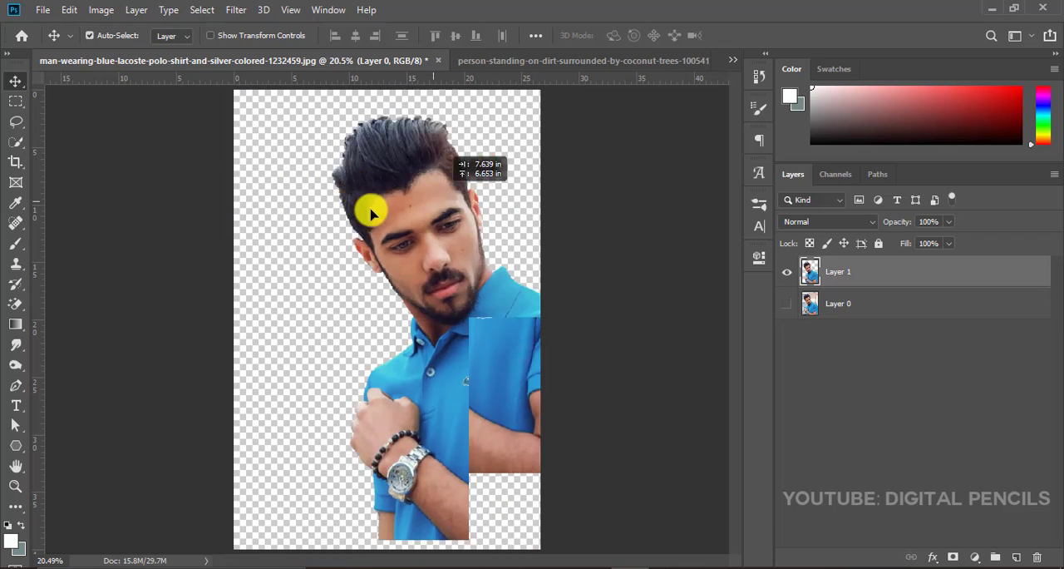
left_click_drag(369, 213, 678, 307)
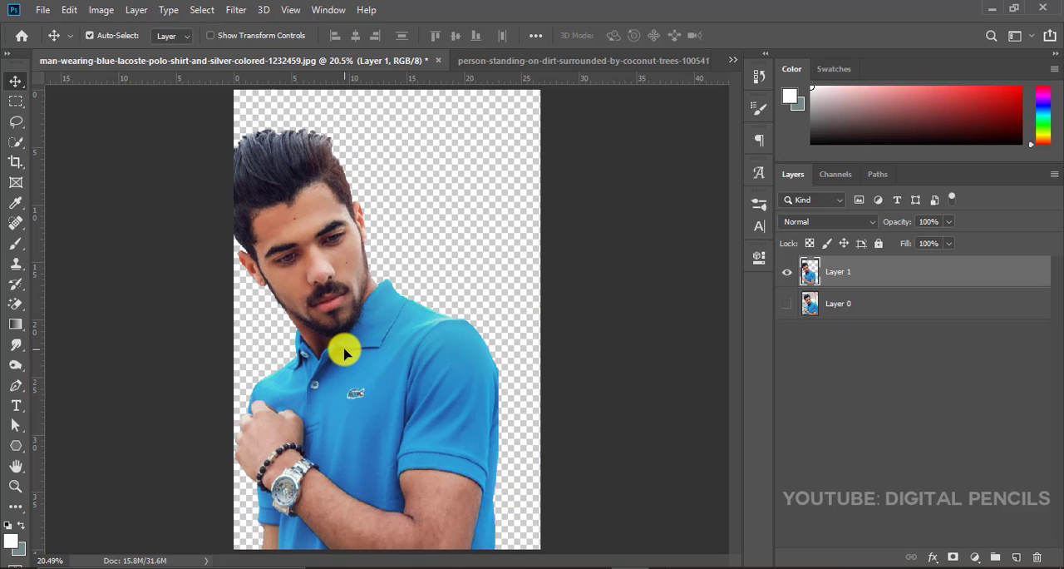
left_click_drag(346, 353, 391, 183)
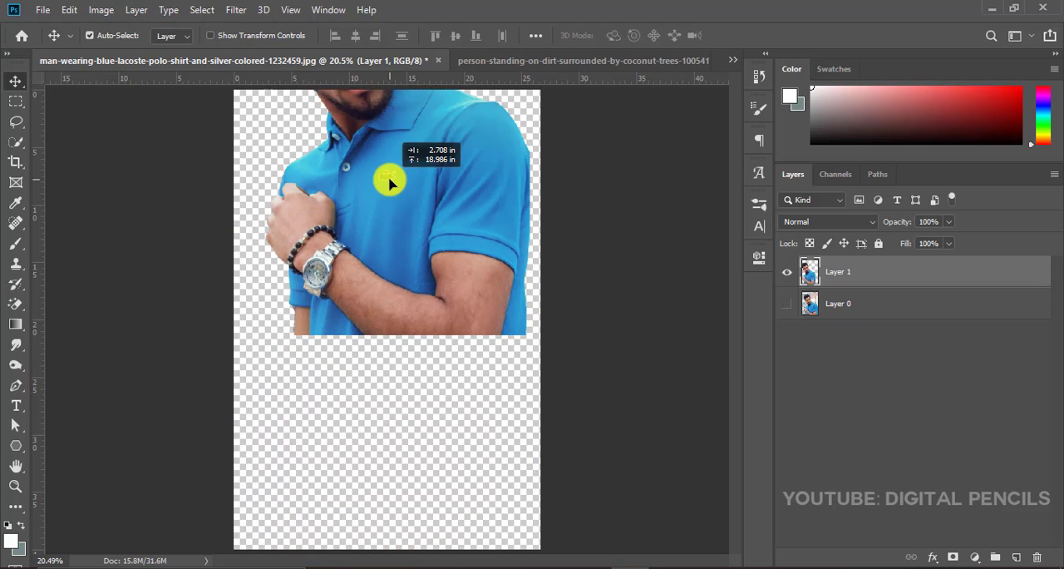
left_click(524, 60)
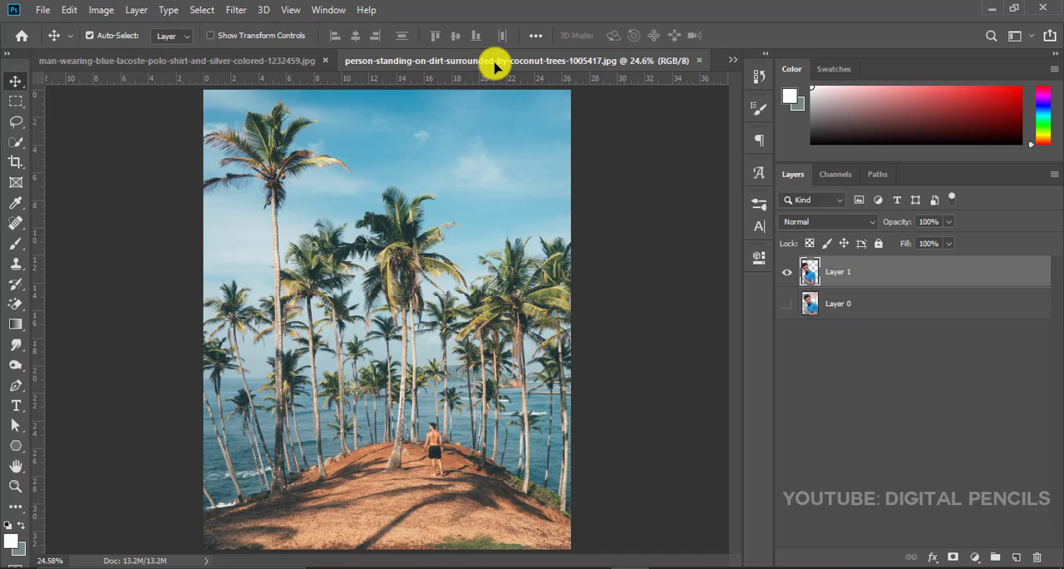
mouse_move(359, 436)
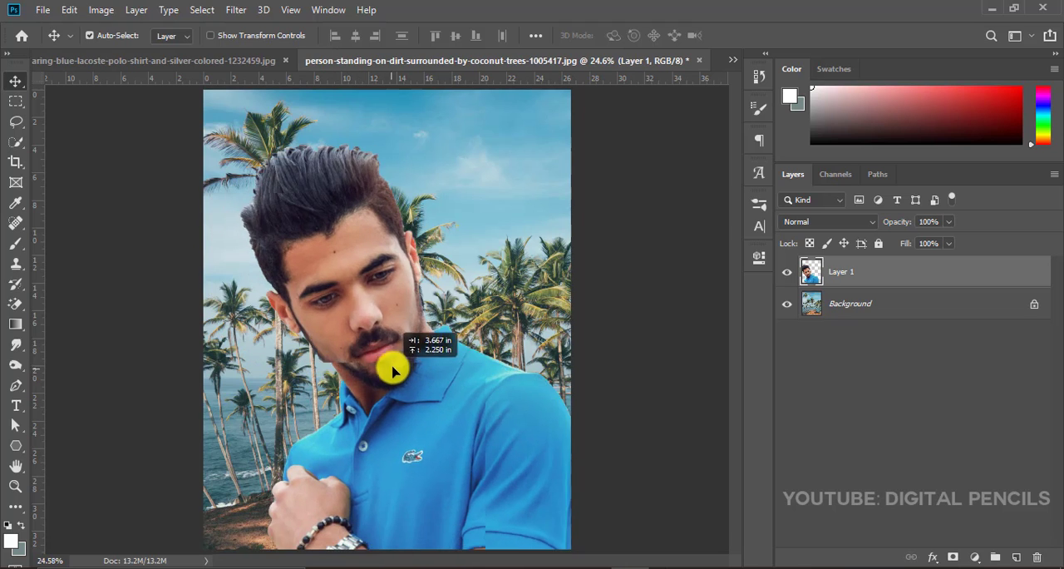
- Drop the cut-out man's layer into the beach photo and nudge it into place
left_click_drag(395, 373, 374, 358)
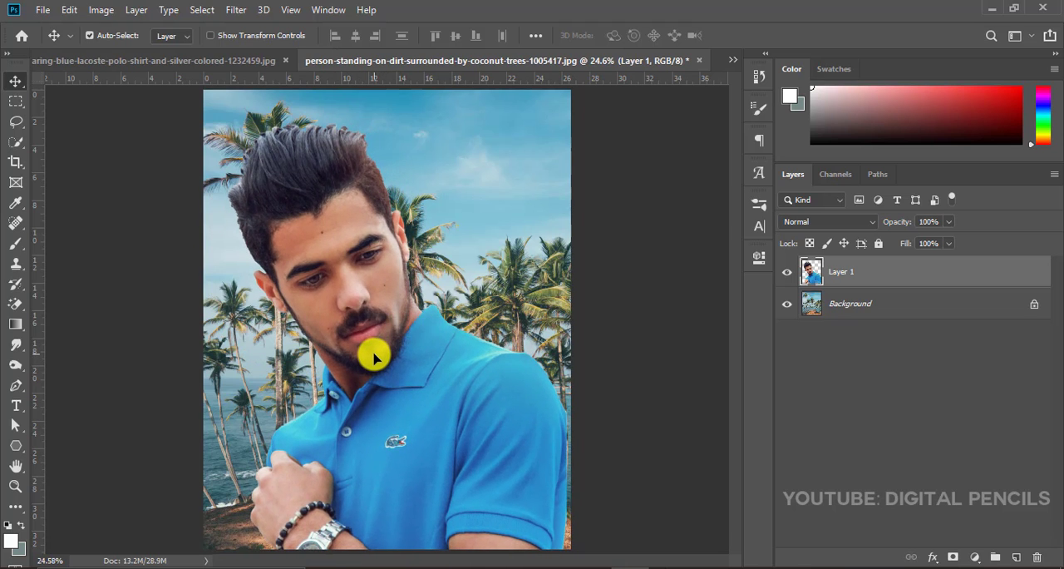
- Free Transform Layer 1, scaling the man to suit the beach scene
key("ctrl+t")
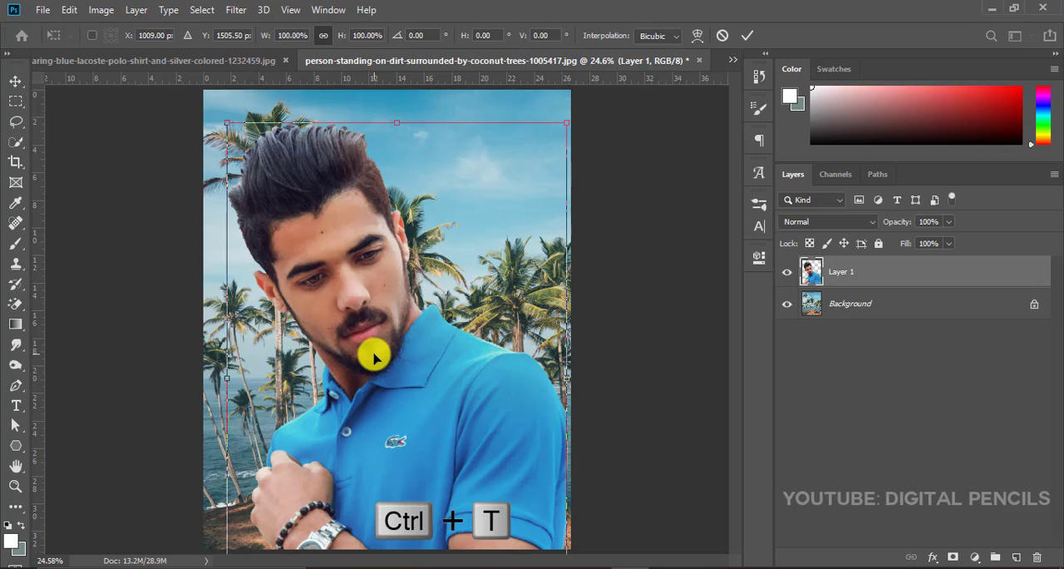
mouse_move(565, 126)
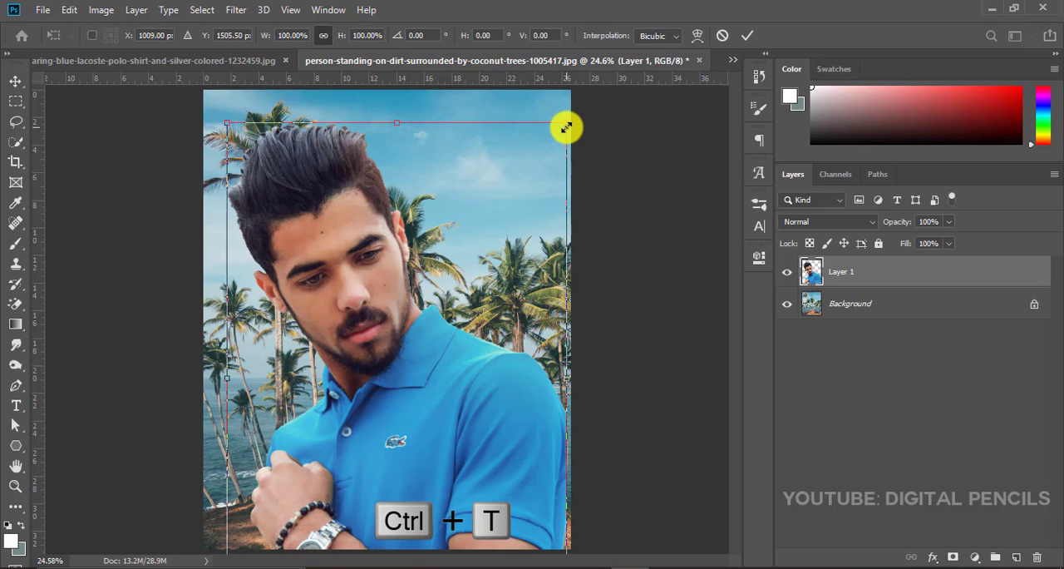
mouse_move(569, 123)
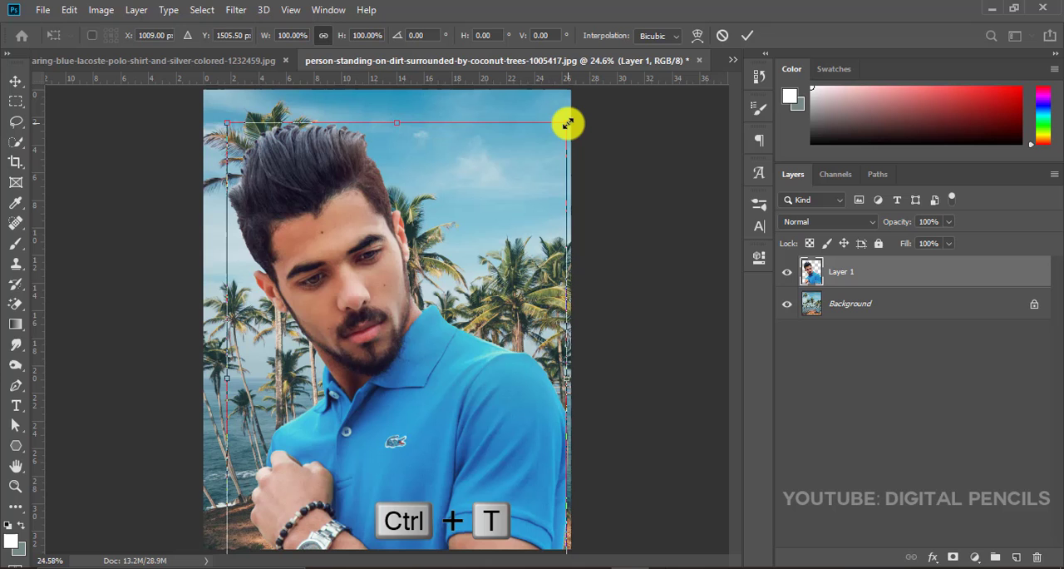
left_click_drag(569, 123, 489, 239)
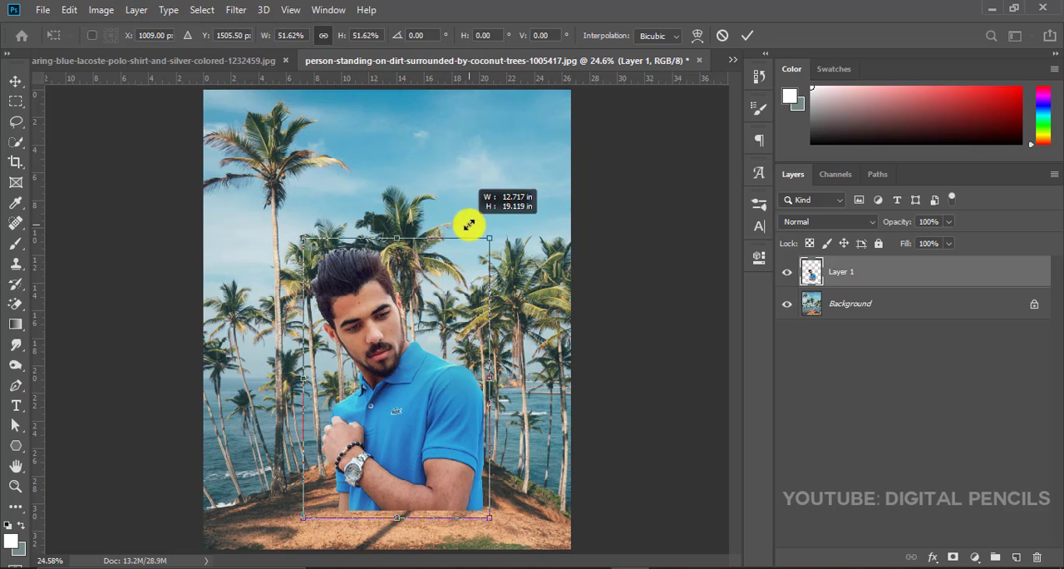
left_click_drag(489, 240, 506, 210)
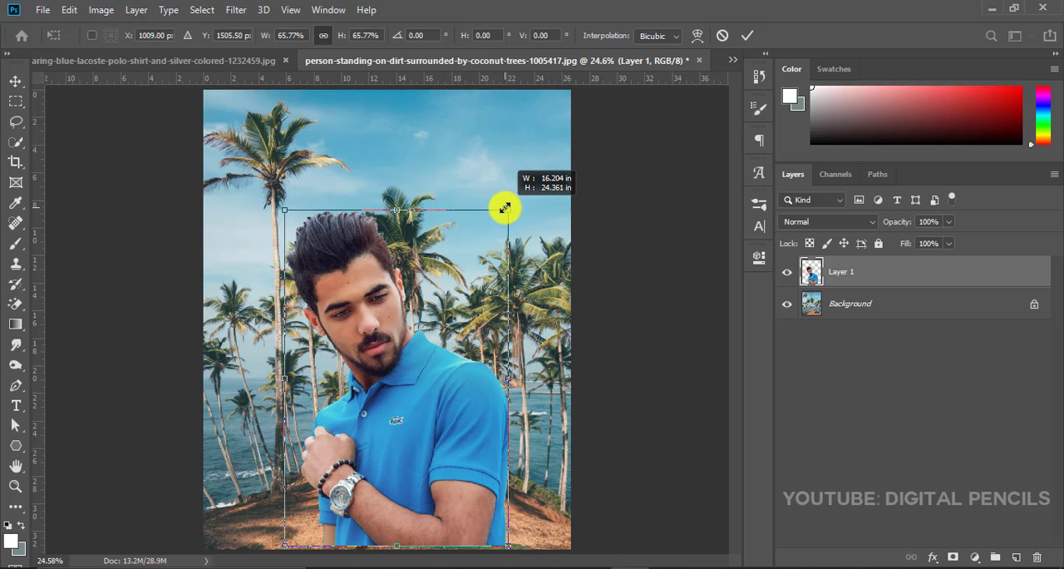
left_click_drag(506, 207, 450, 228)
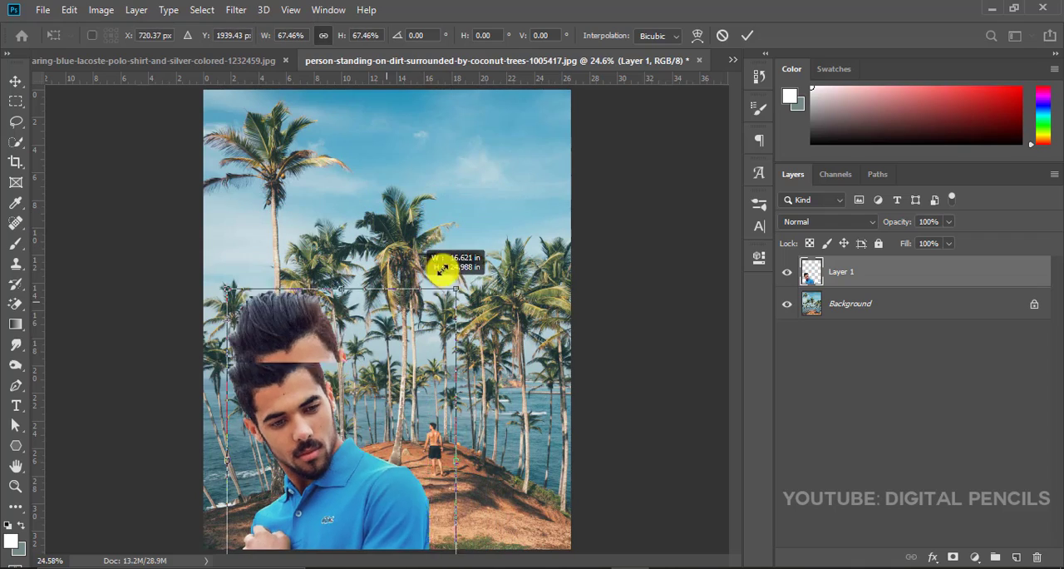
left_click_drag(441, 270, 462, 266)
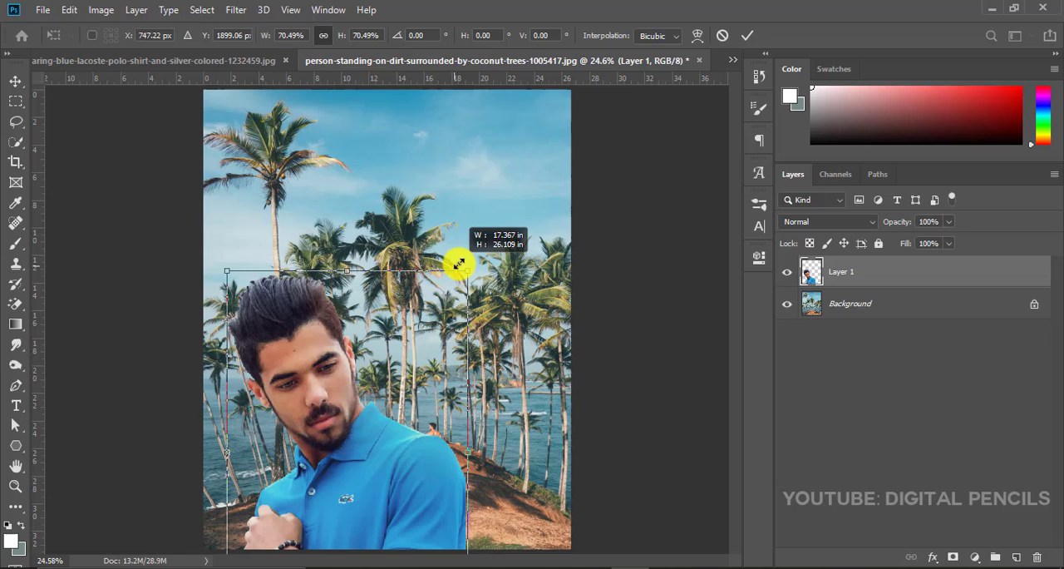
left_click_drag(459, 264, 489, 247)
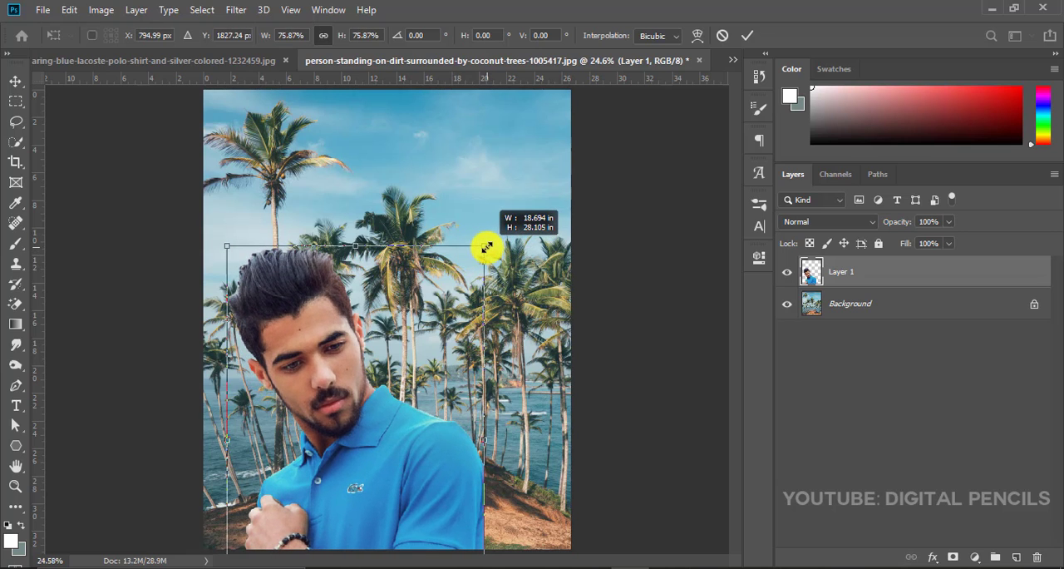
left_click_drag(485, 246, 507, 215)
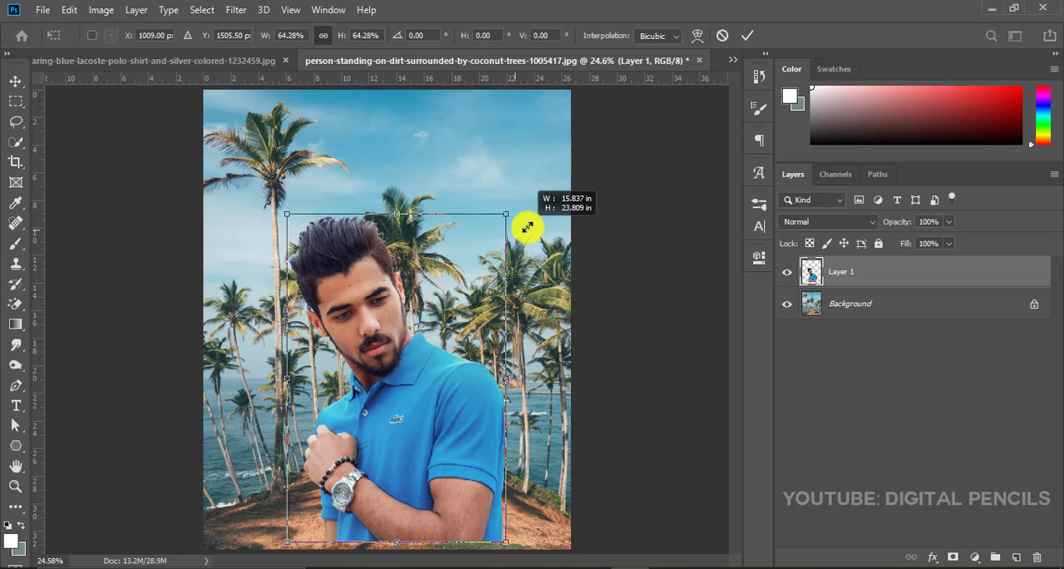
left_click_drag(506, 213, 514, 201)
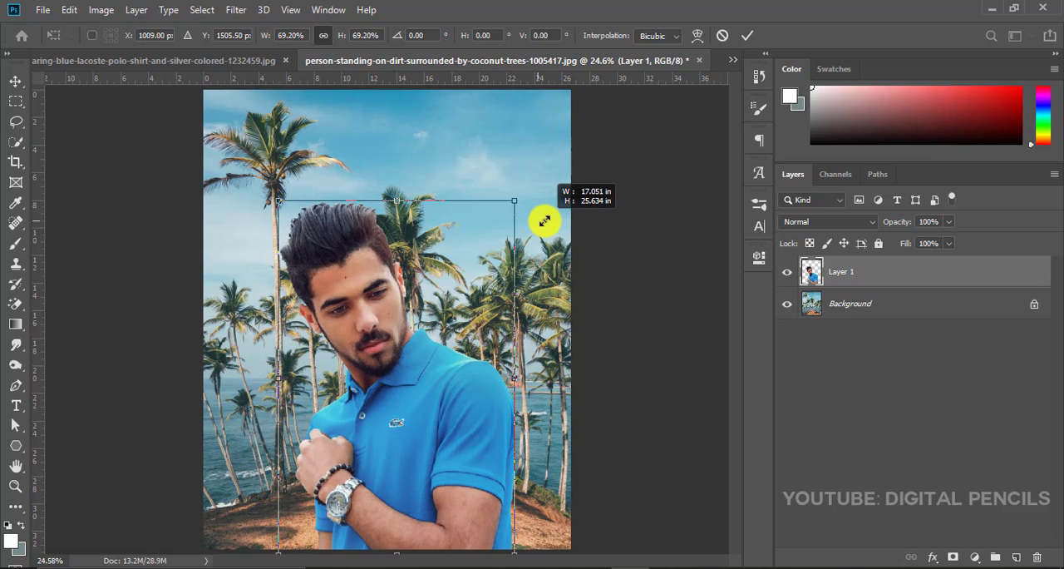
left_click_drag(514, 201, 516, 198)
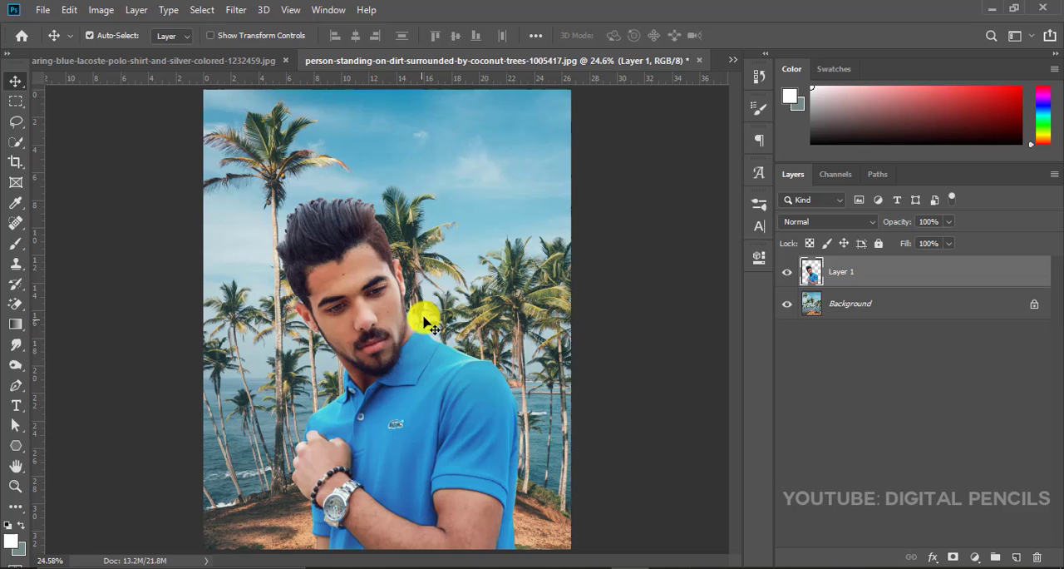
- Move the man to his final spot in the lower right of the scene
left_click_drag(432, 325, 432, 333)
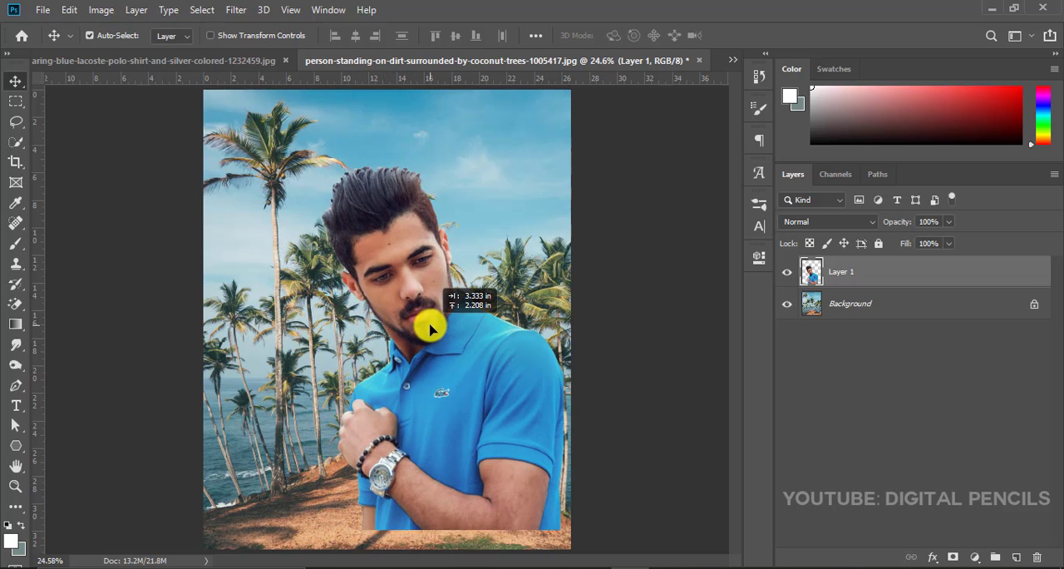
left_click_drag(429, 325, 429, 349)
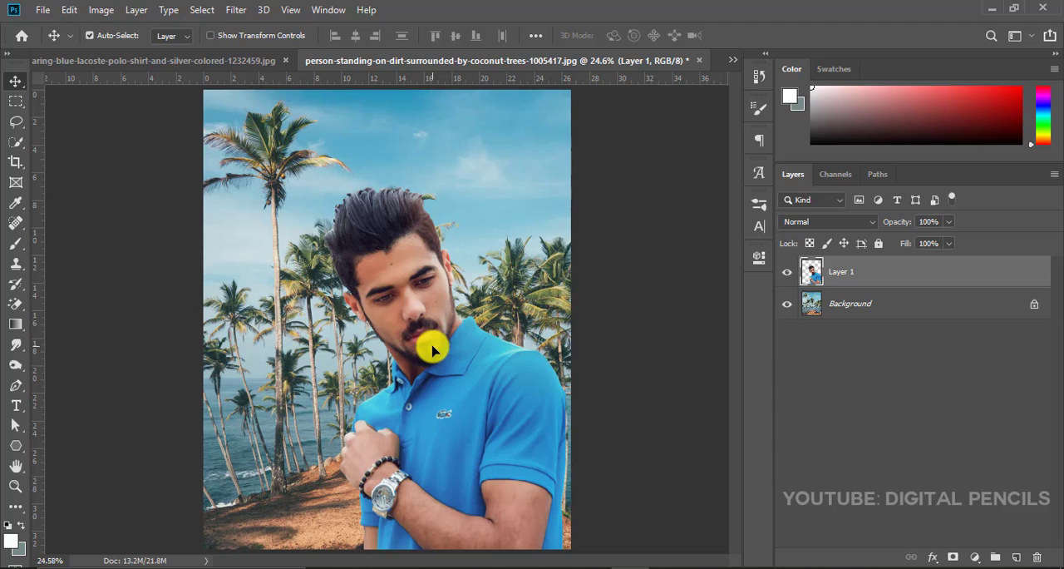
mouse_move(1034, 312)
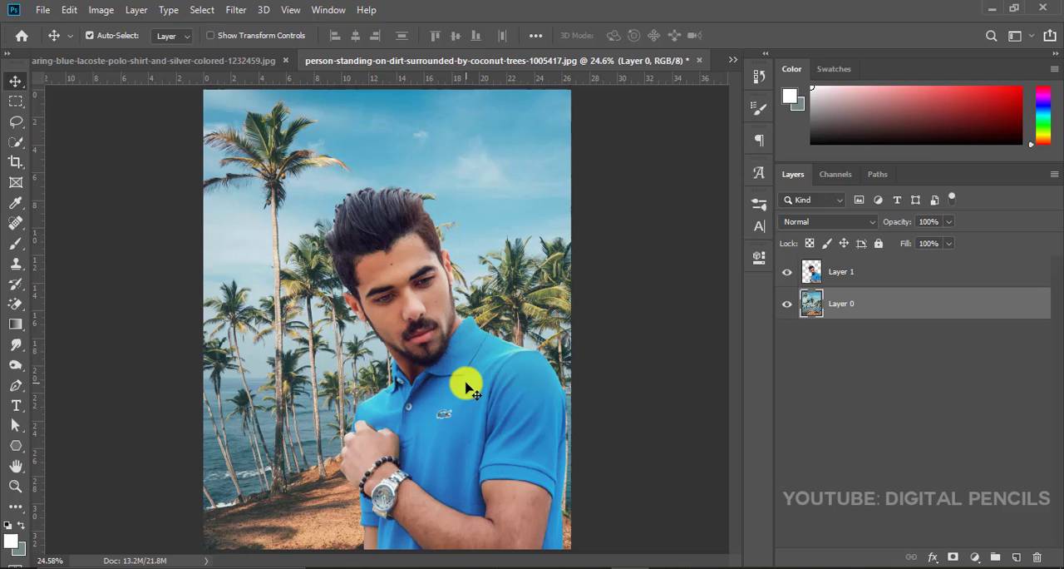
mouse_move(296, 382)
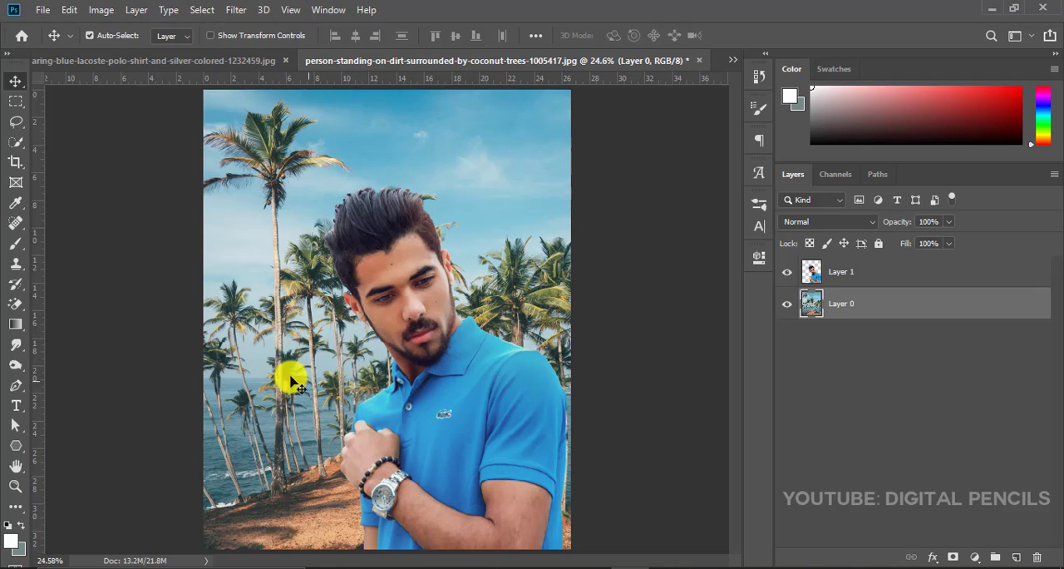
mouse_move(269, 146)
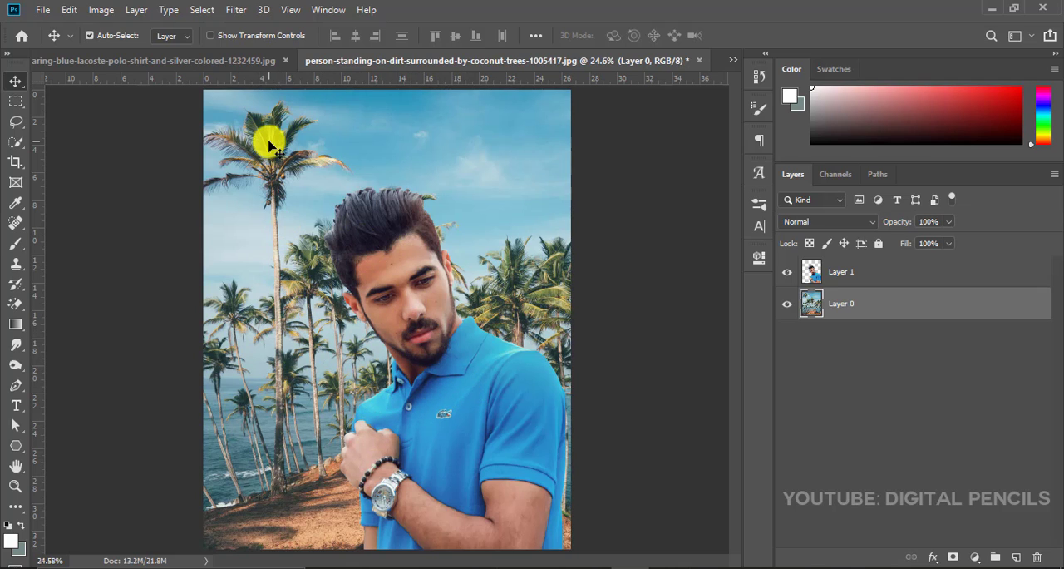
mouse_move(283, 158)
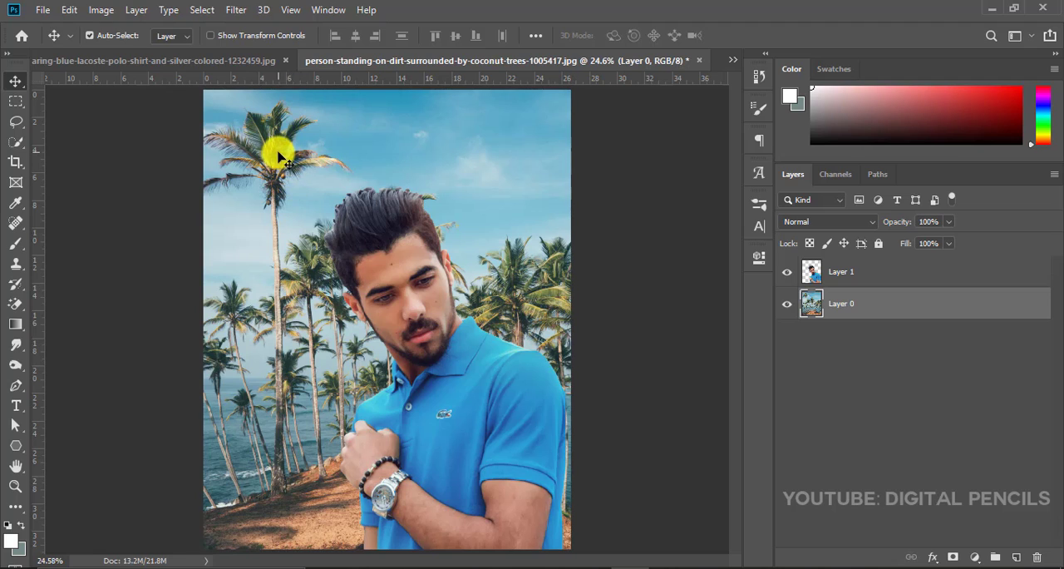
mouse_move(518, 286)
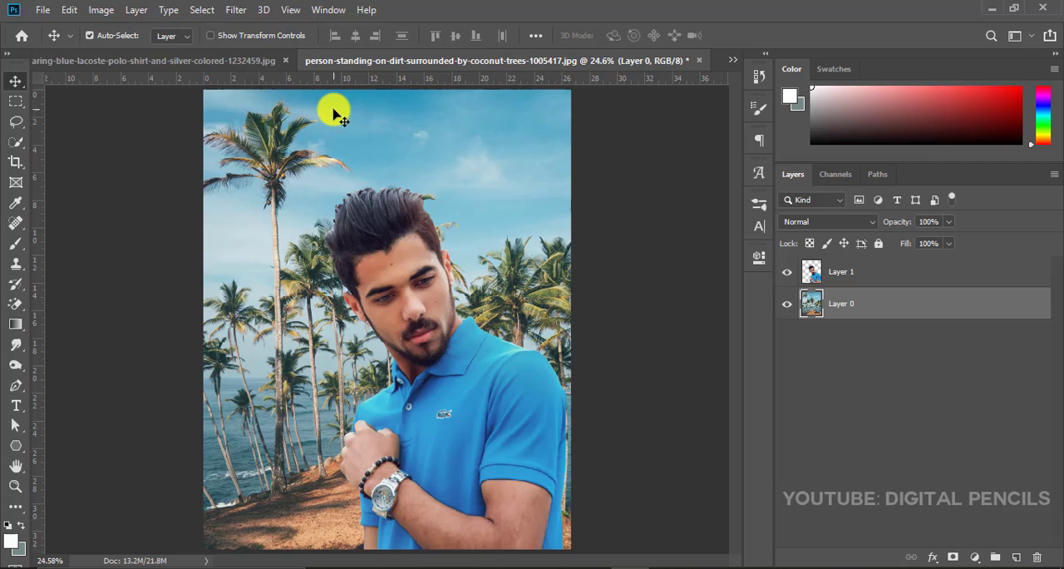
- Apply a Gaussian Blur of radius 10 pixels to the beach background layer
left_click(236, 9)
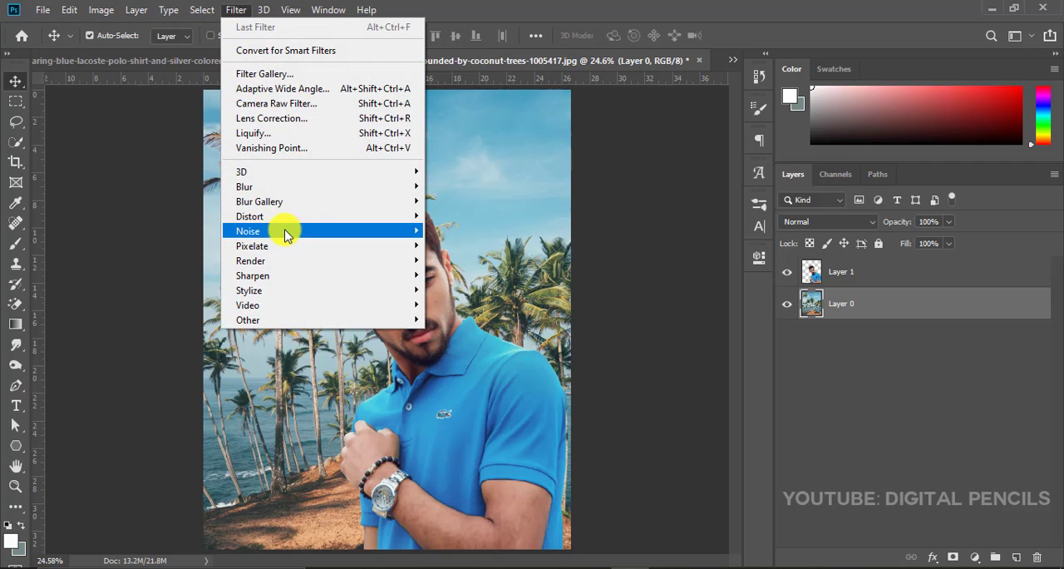
mouse_move(244, 186)
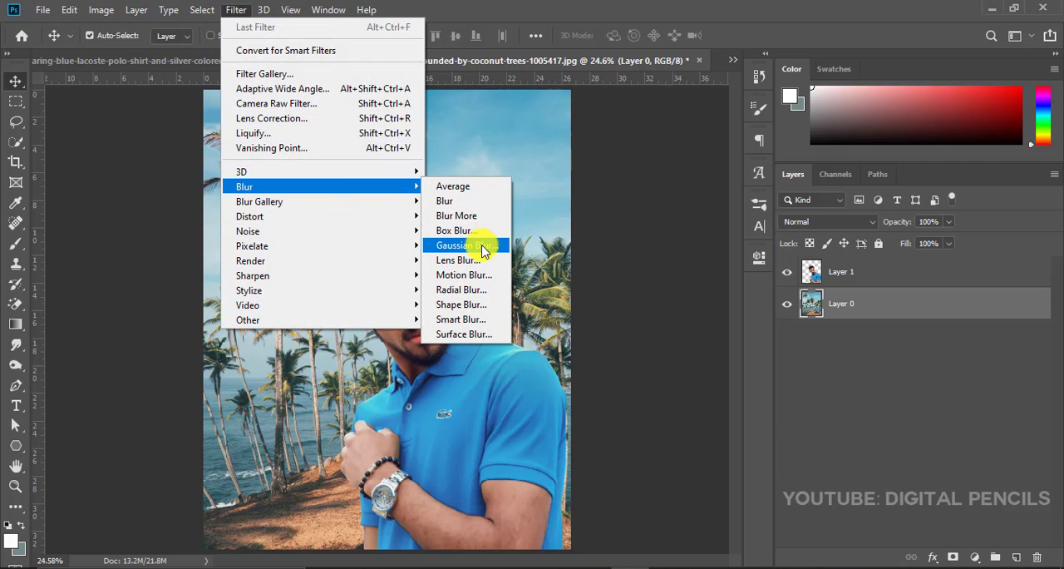
left_click(455, 245)
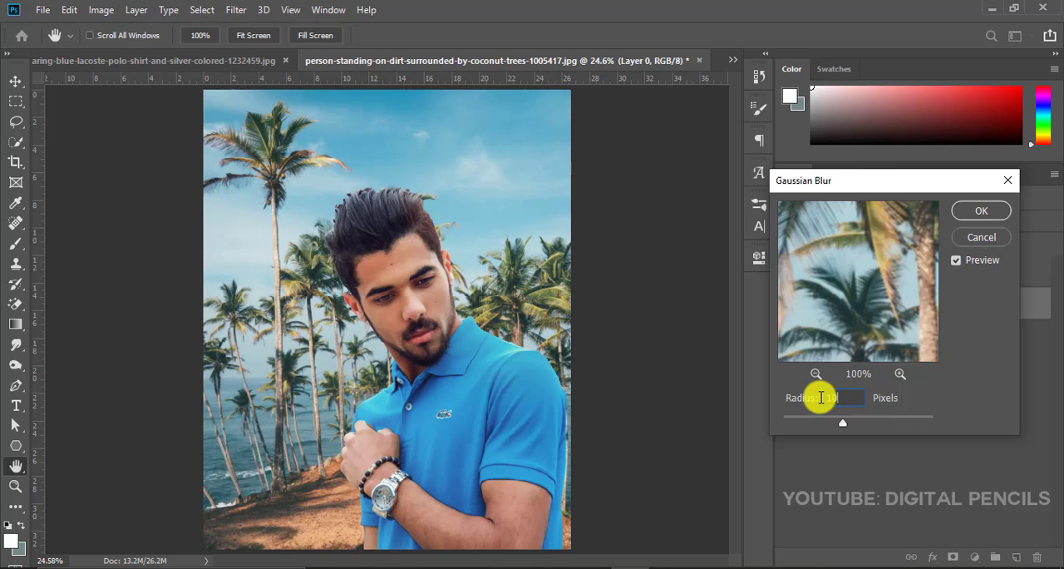
left_click(955, 259)
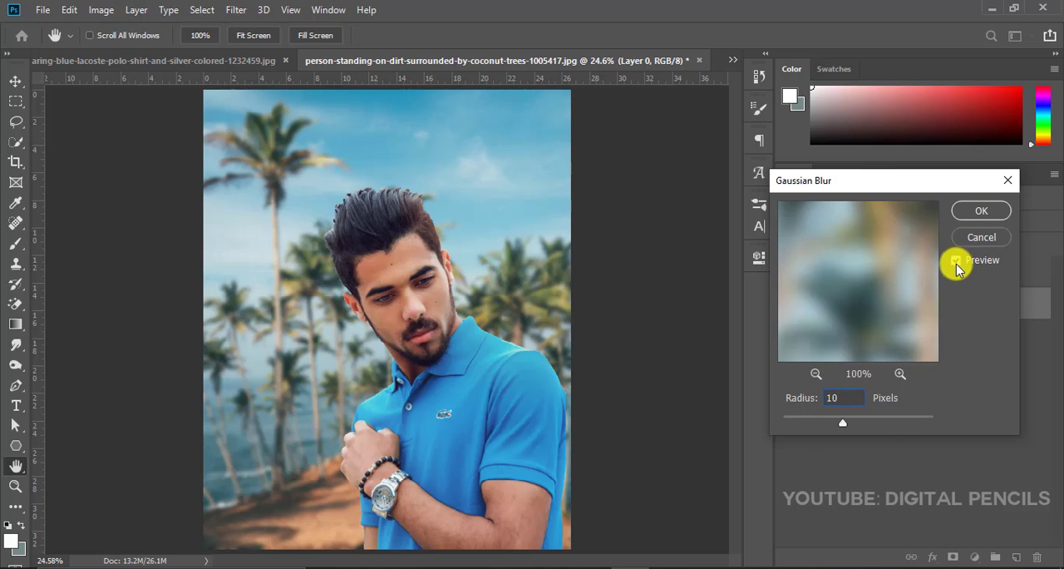
left_click(956, 259)
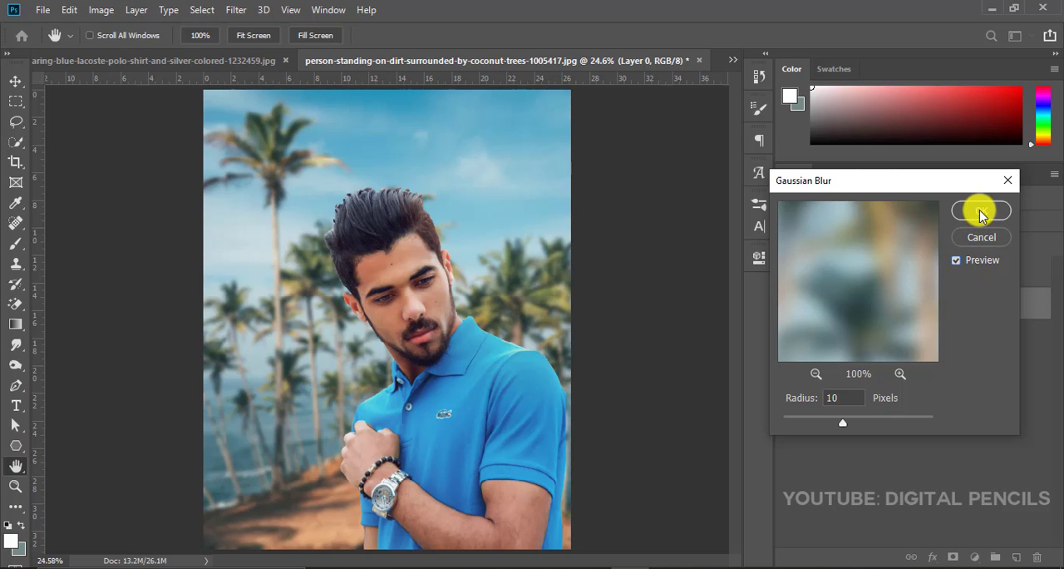
left_click(981, 211)
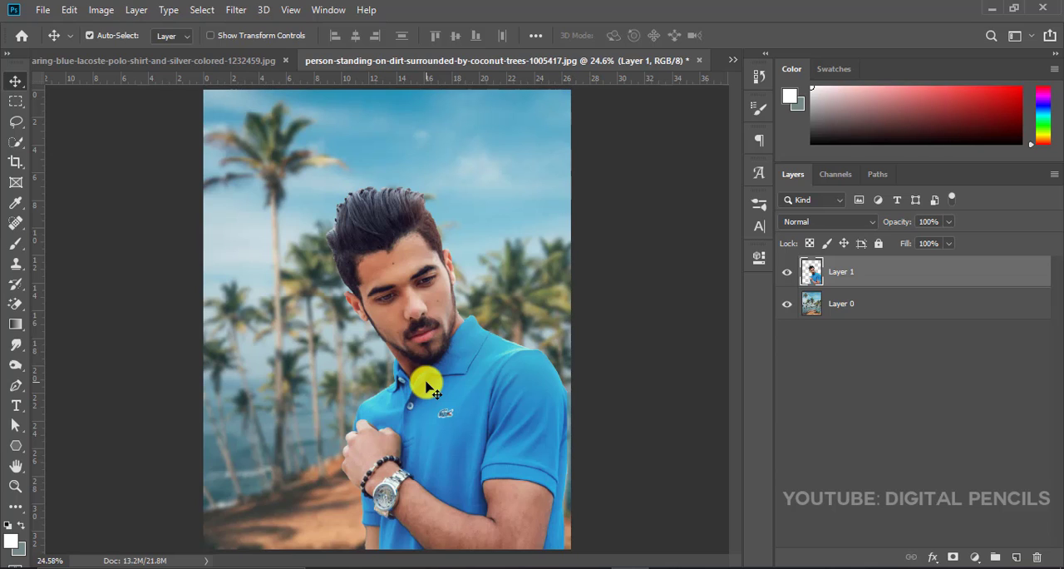
mouse_move(231, 130)
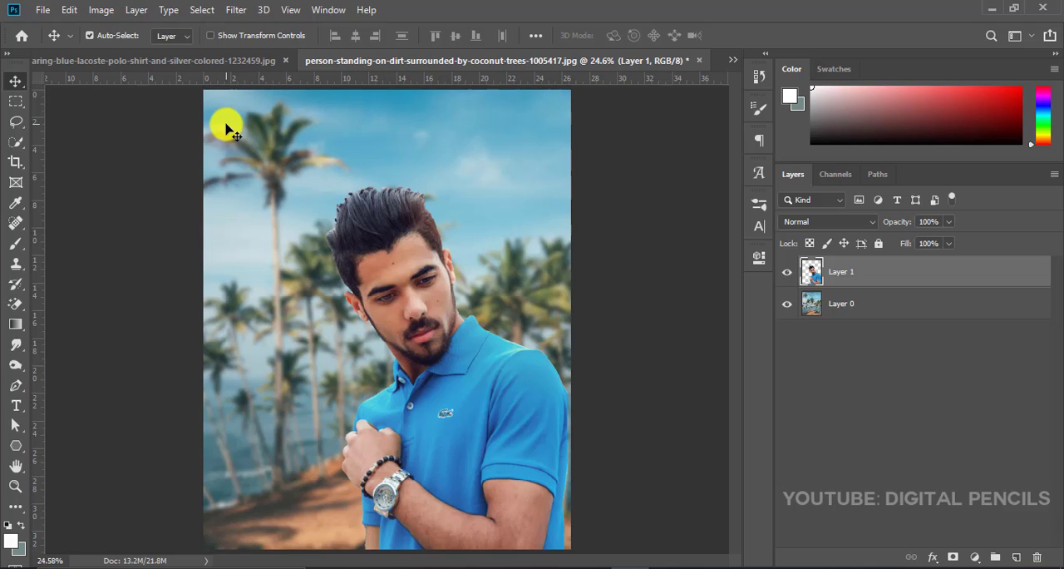
mouse_move(353, 269)
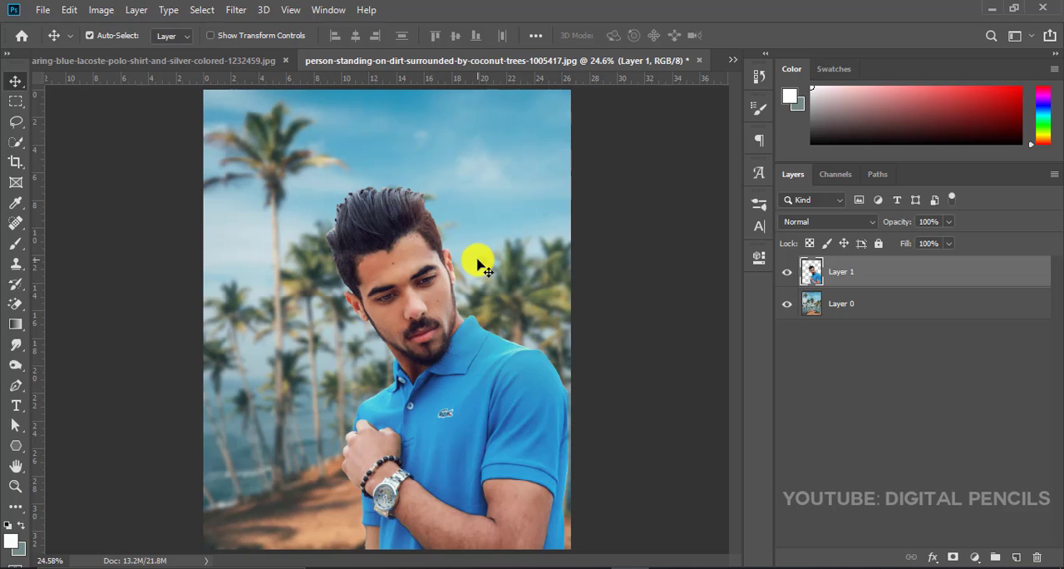
mouse_move(302, 300)
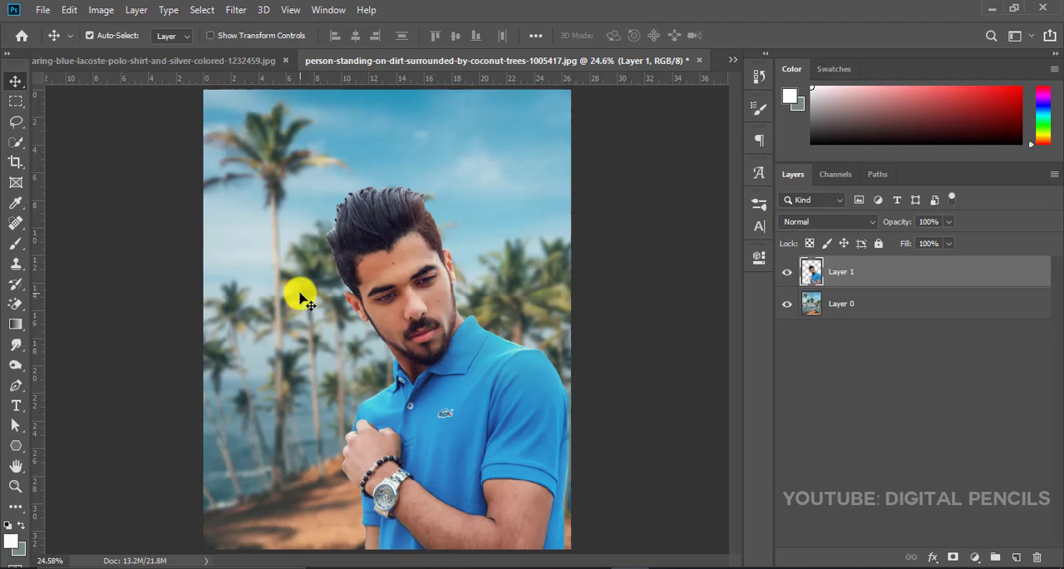
mouse_move(391, 296)
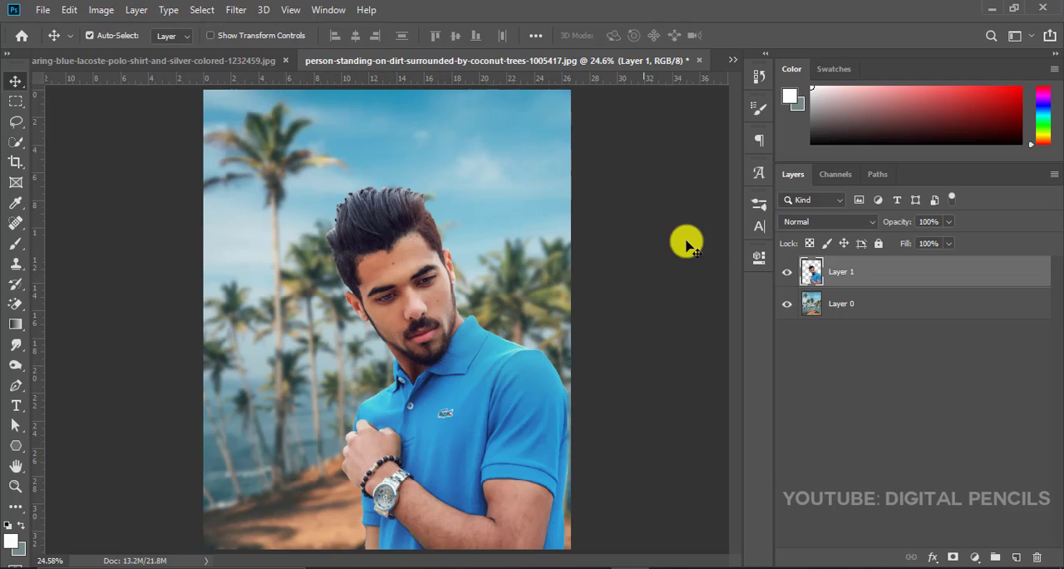
mouse_move(319, 10)
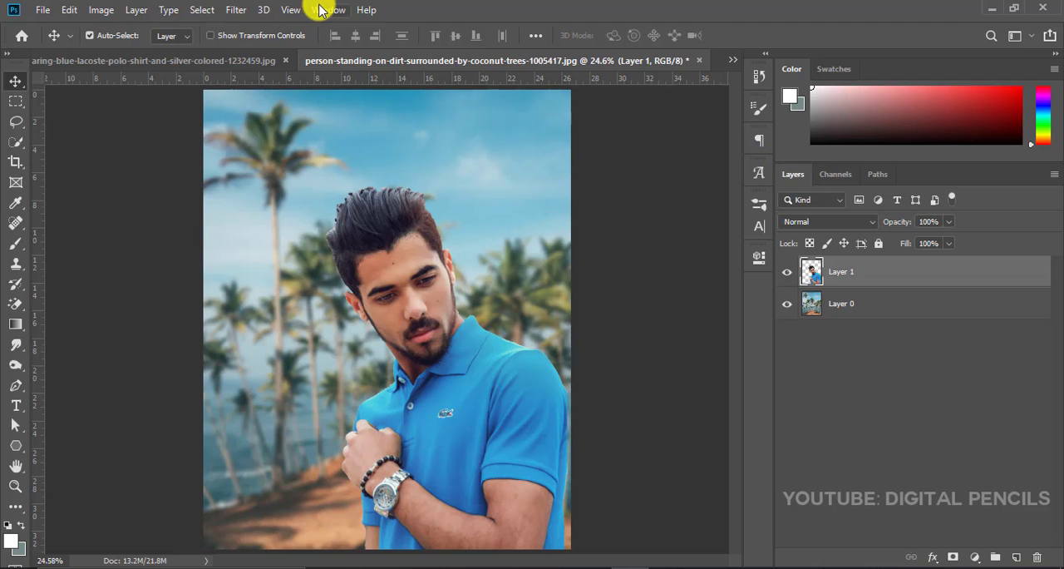
- Add a Photo Filter adjustment layer with Warming Filter (85) above the composite
left_click(328, 10)
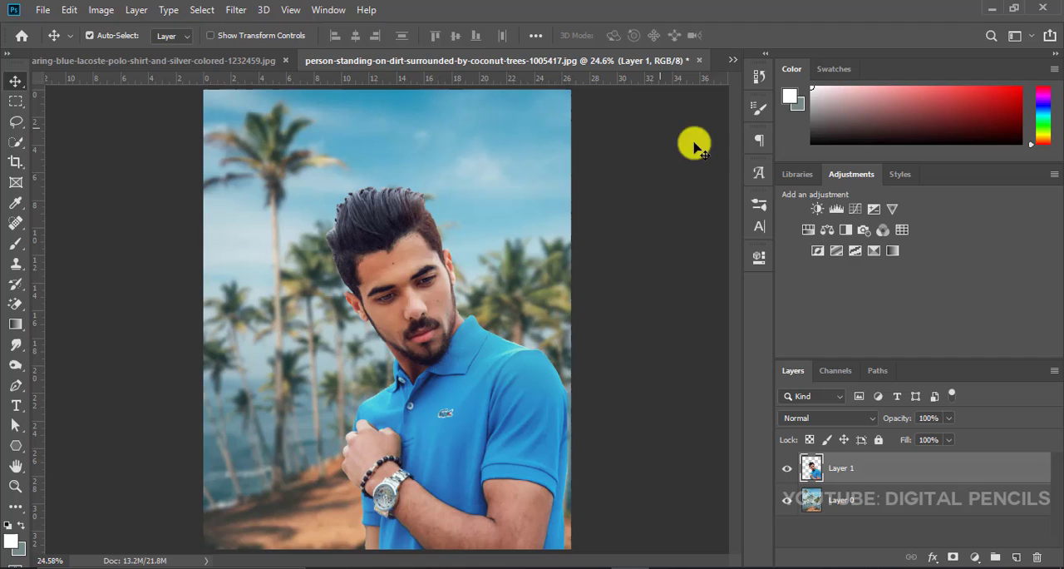
mouse_move(862, 229)
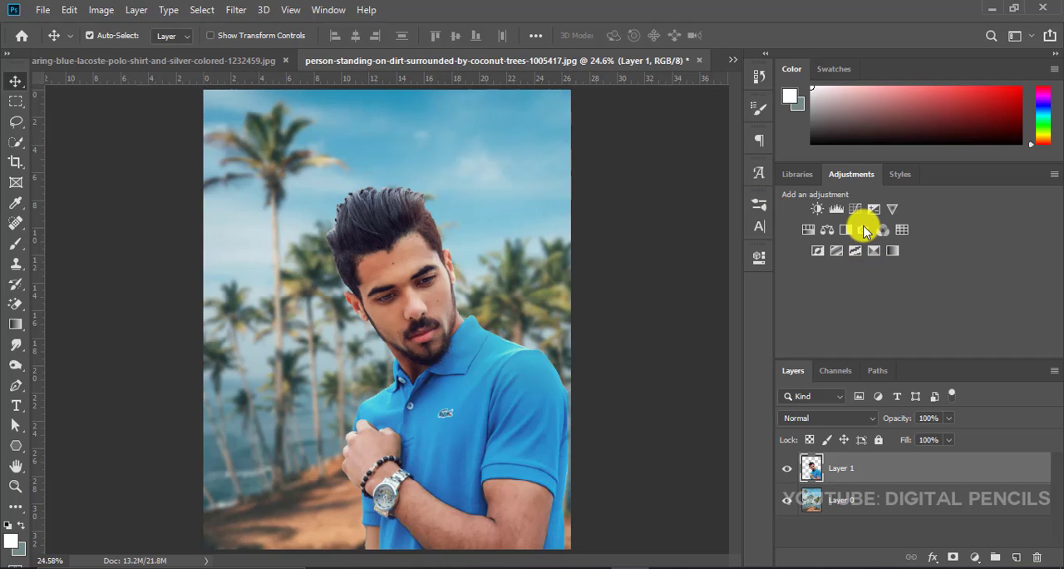
left_click(865, 230)
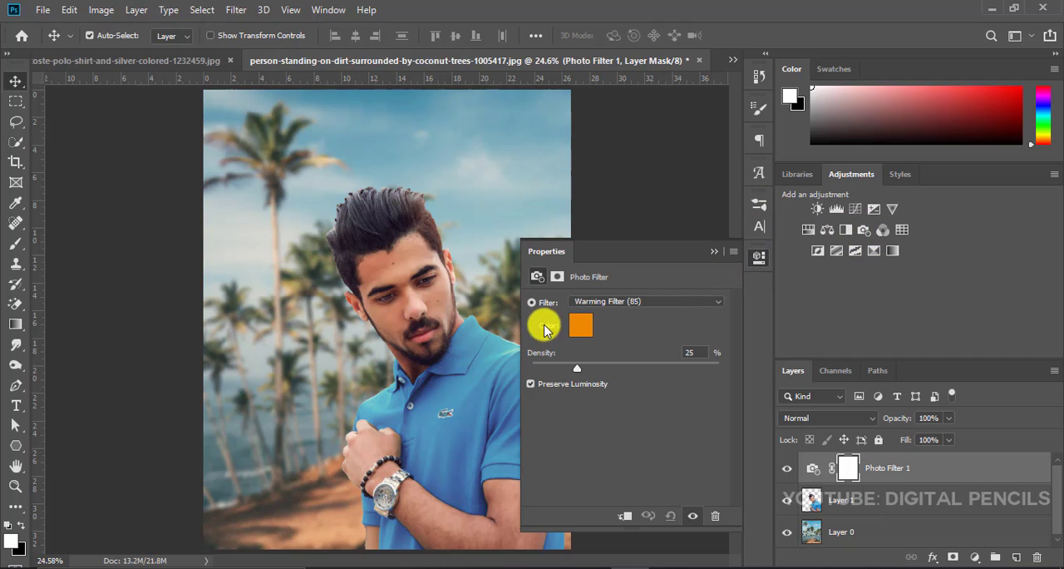
- Adjust the warming Photo Filter's Density slider to settle at about 38%
left_click(532, 324)
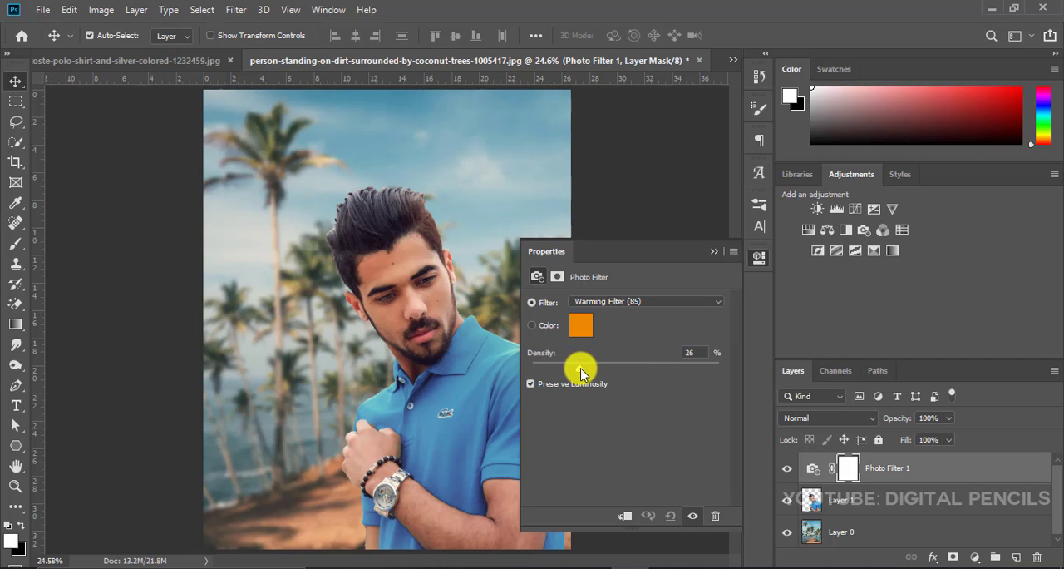
left_click_drag(582, 365, 607, 366)
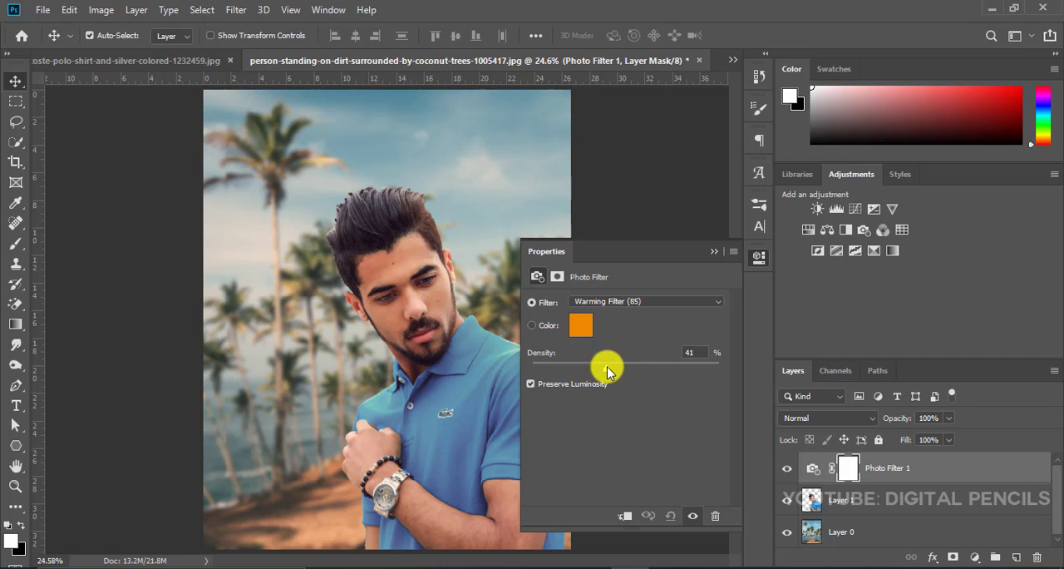
left_click_drag(605, 366, 611, 366)
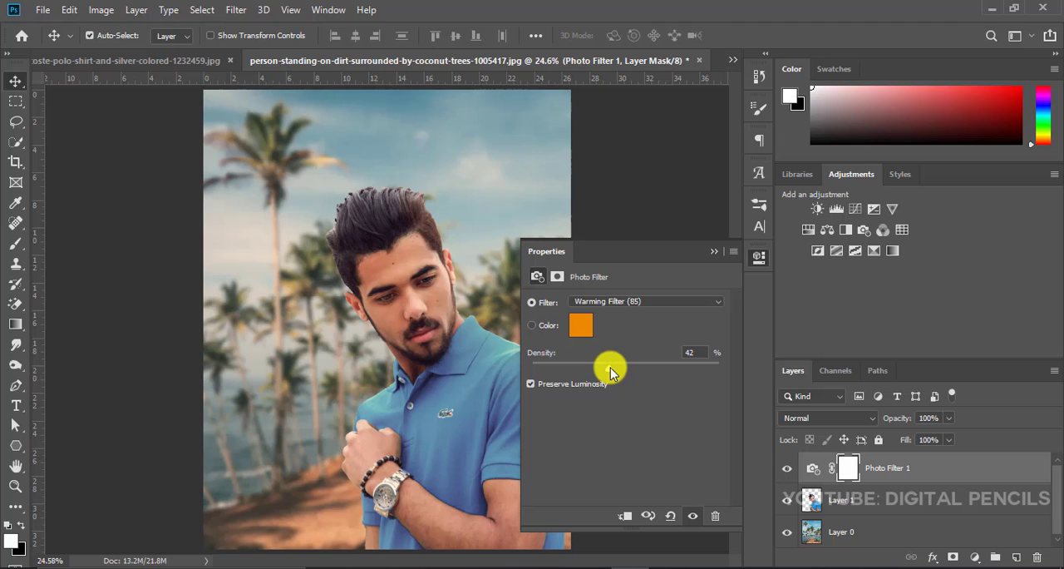
left_click_drag(612, 365, 645, 366)
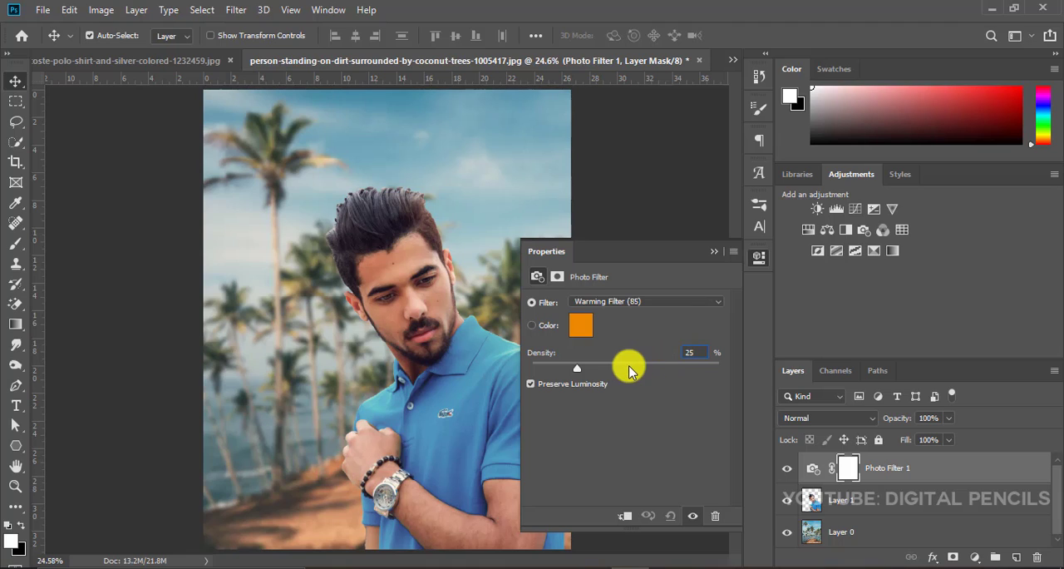
left_click_drag(577, 368, 532, 367)
type("30")
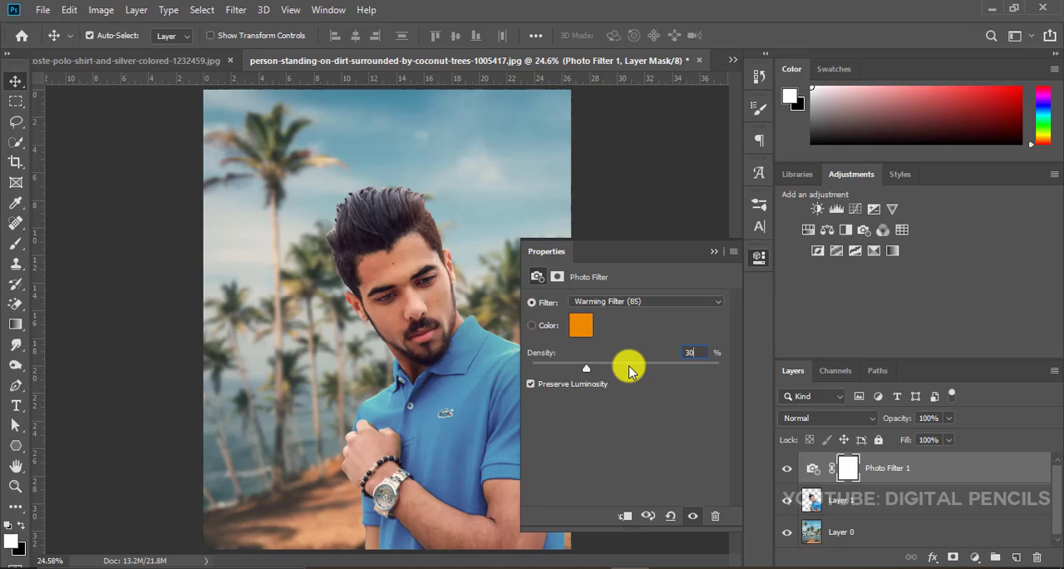
mouse_move(712, 253)
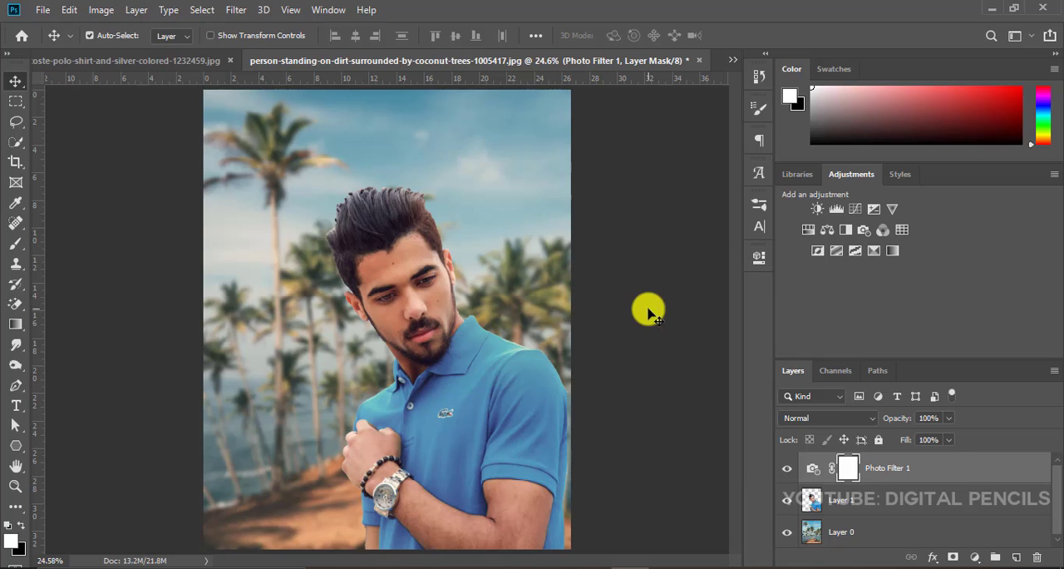
mouse_move(605, 345)
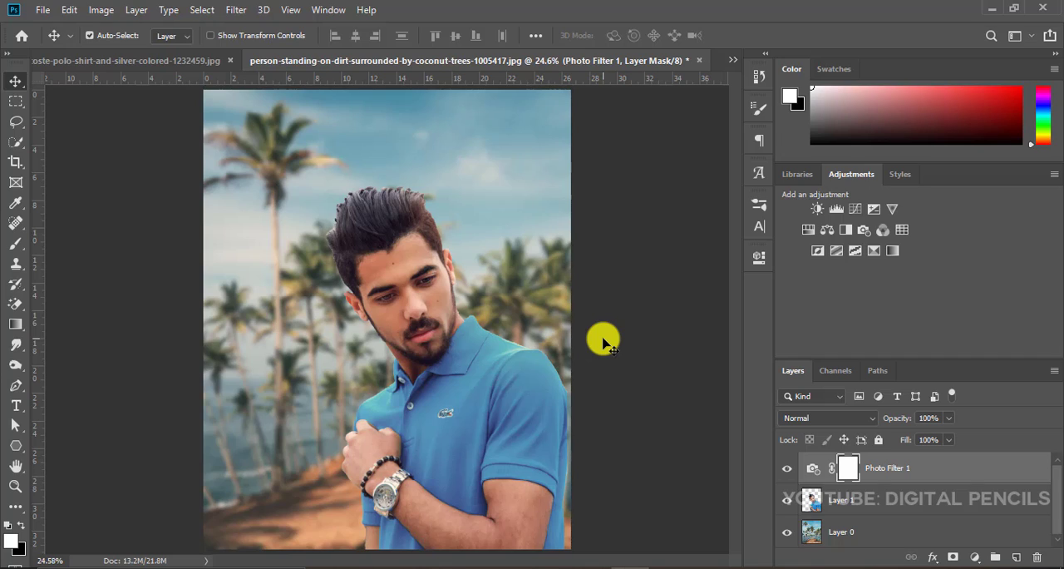